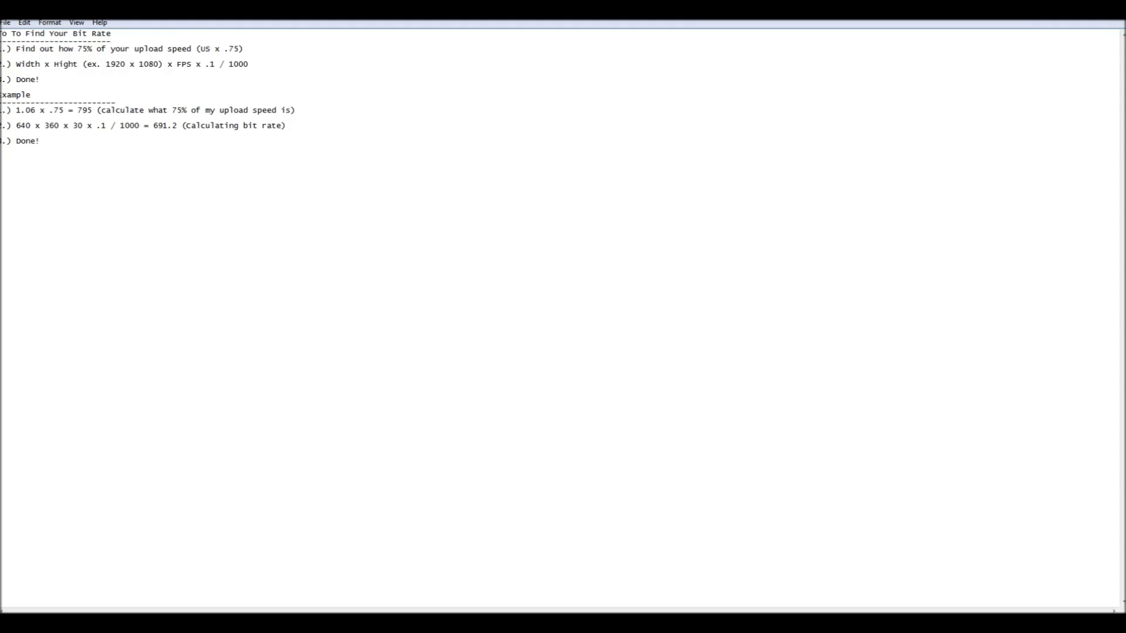
Bring up the encoding settings showing Nvidia NVENC, Use CBR and a 3500 kb/s max bitrate
left_click(45, 79)
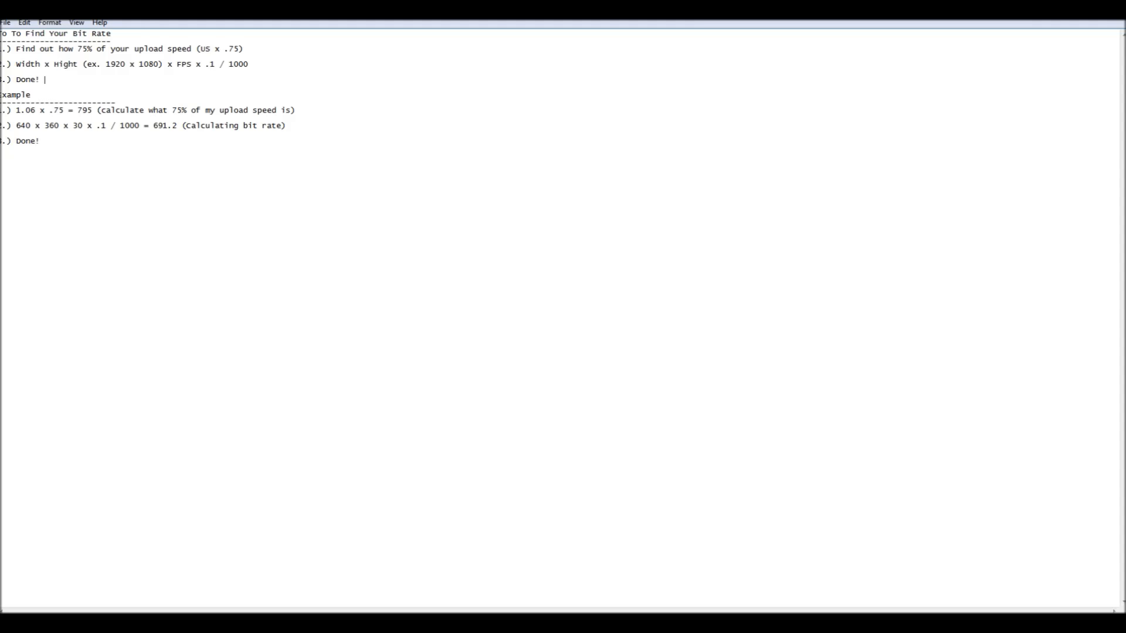
mouse_move(44, 79)
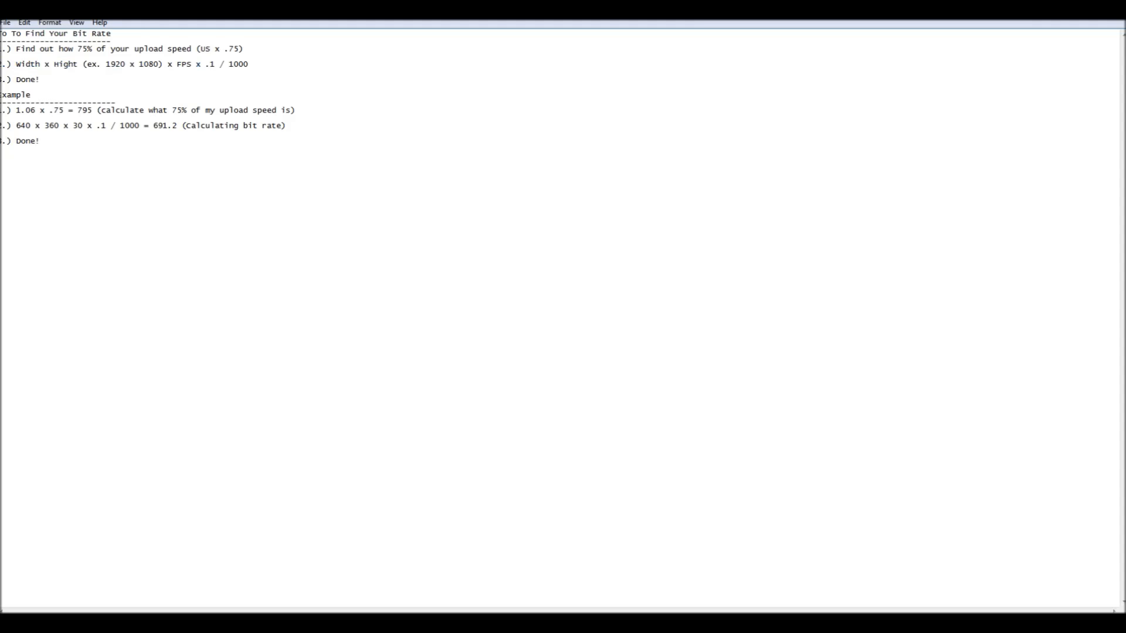
left_click(45, 79)
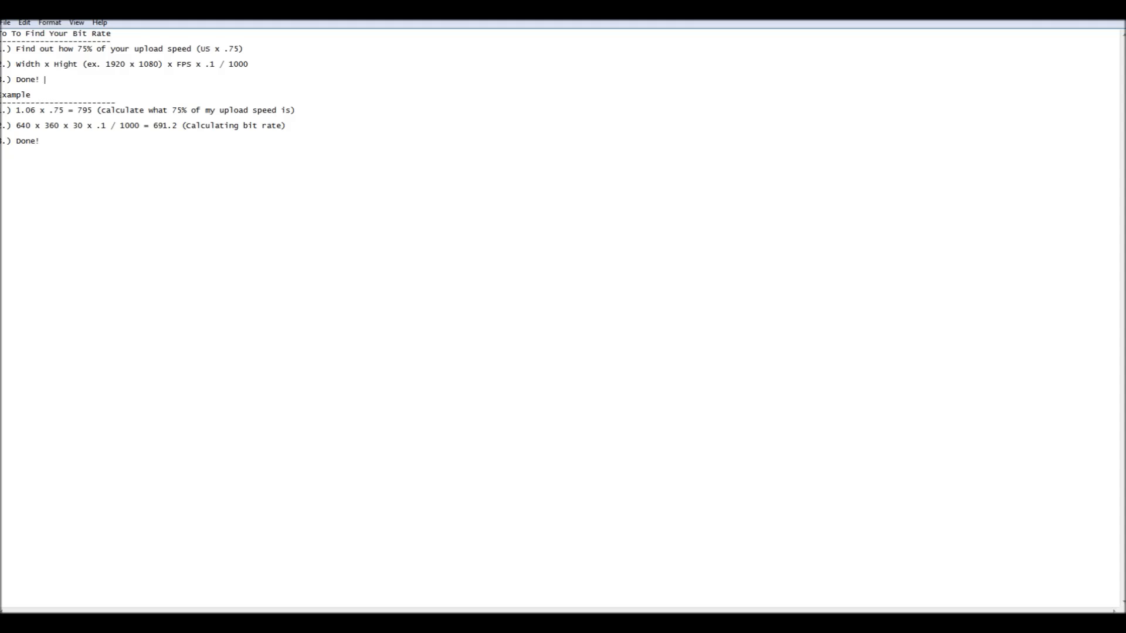
left_click(250, 64)
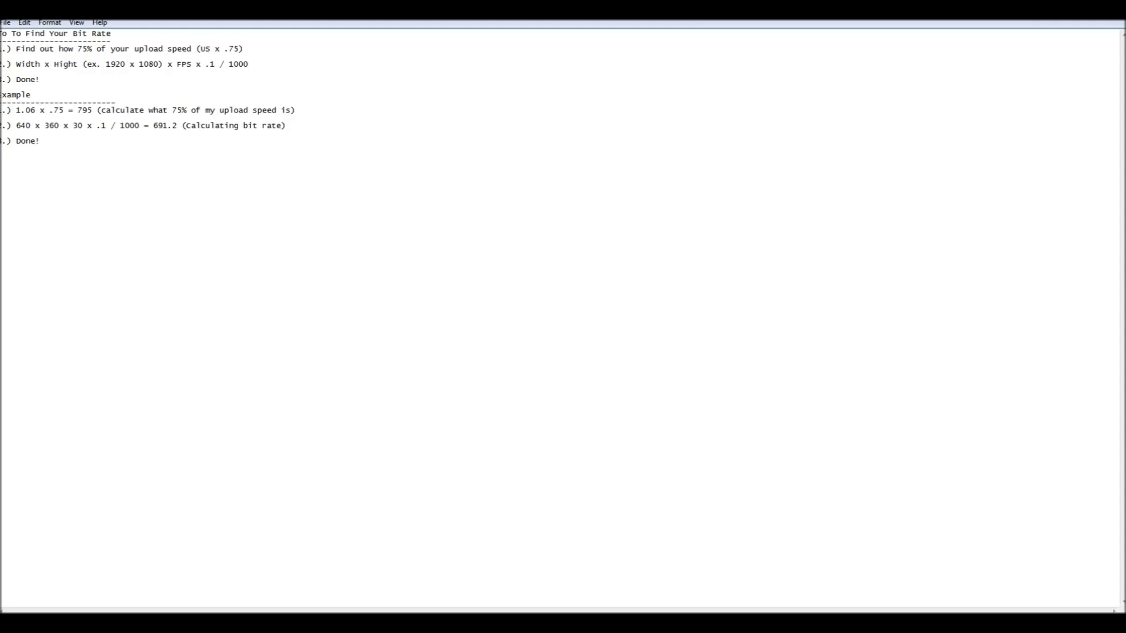
left_click(249, 64)
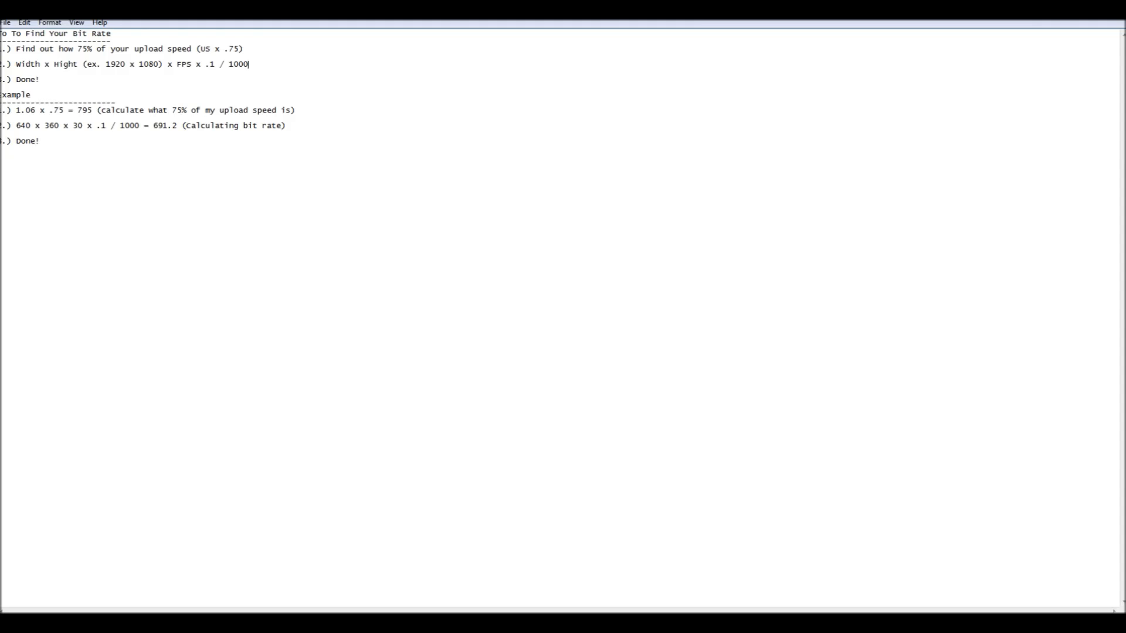
left_click(64, 110)
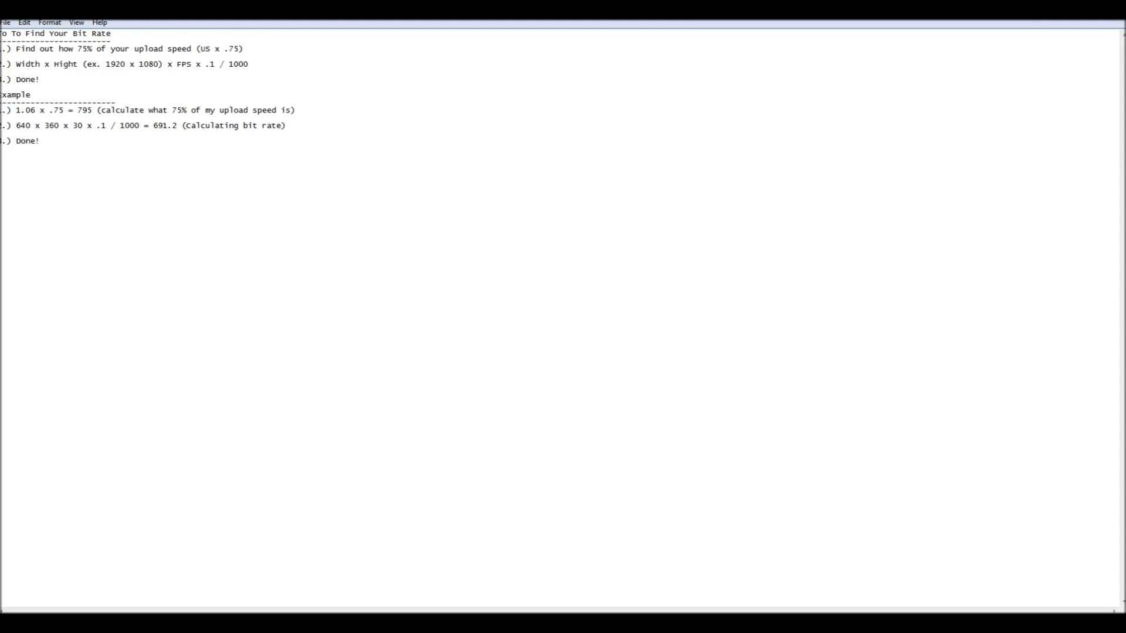
left_click(39, 141)
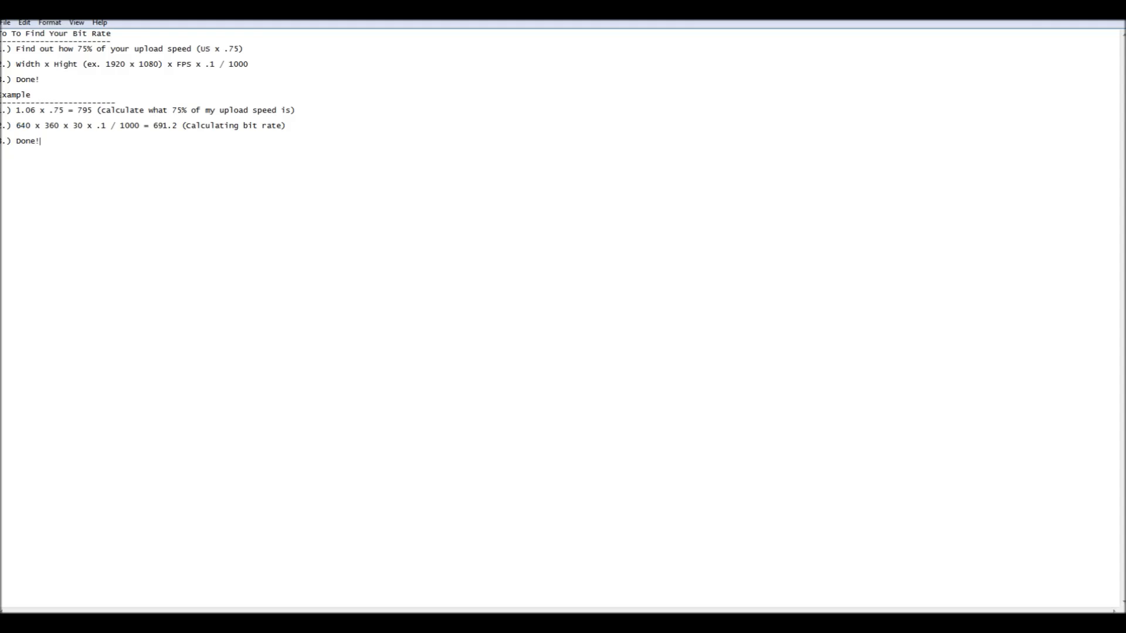
left_click_drag(7, 124, 76, 125)
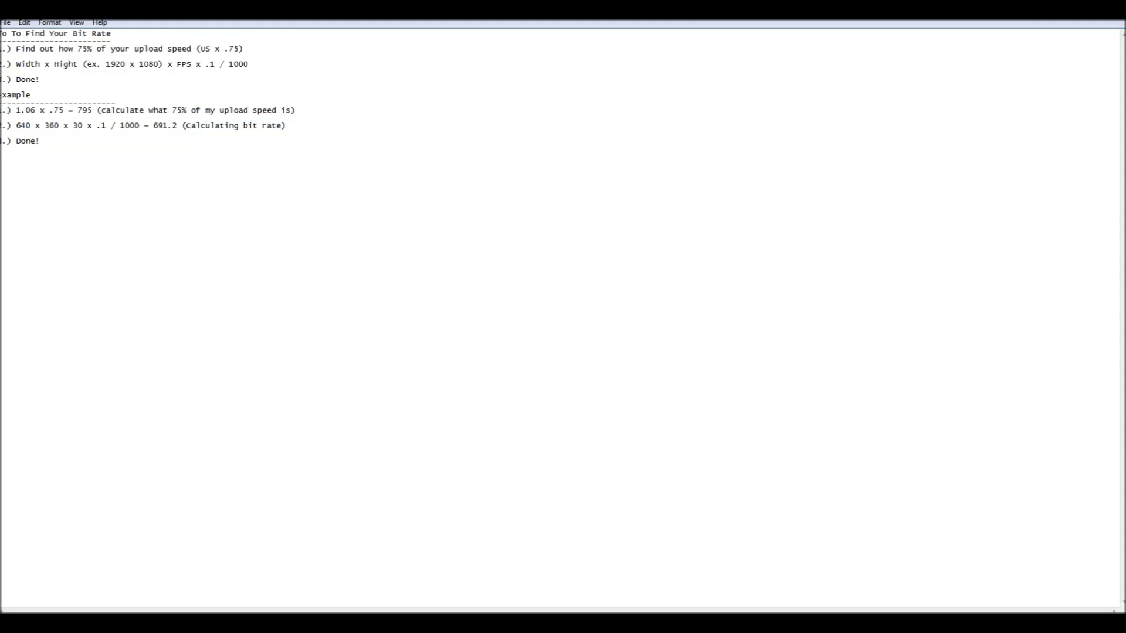
double_click(164, 125)
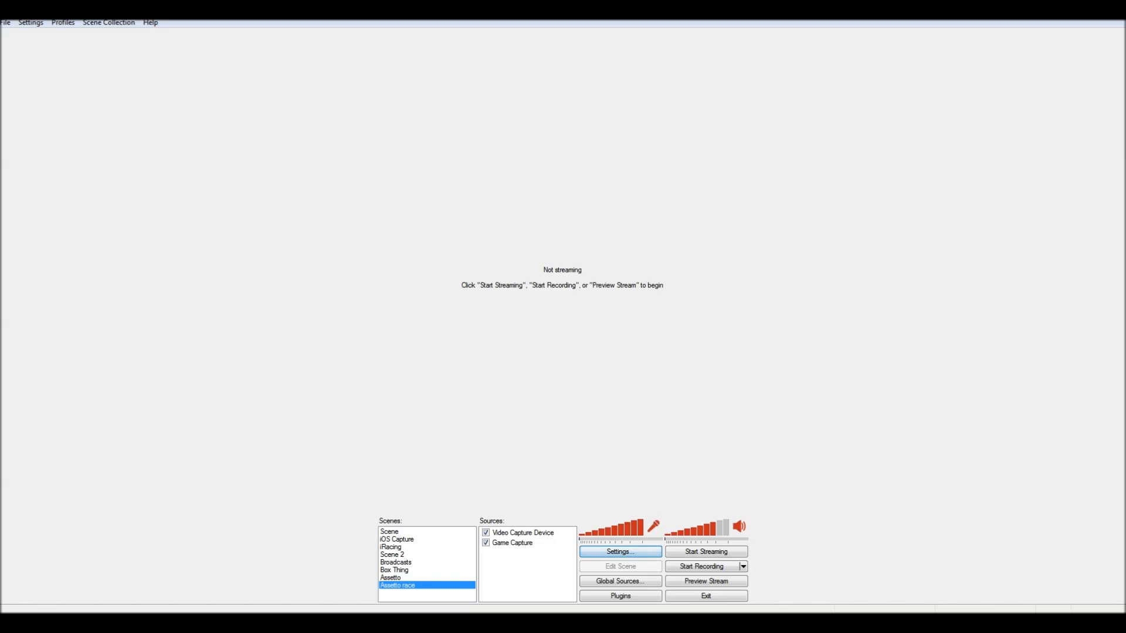
left_click(619, 551)
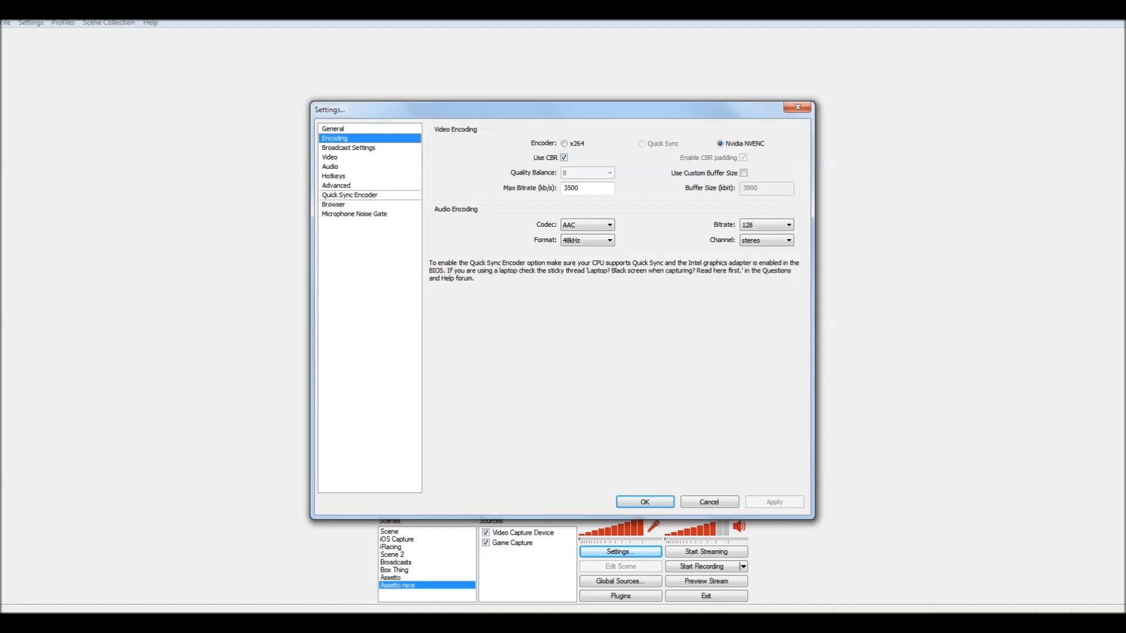
Choose Twitch as the streaming service with the US East: New York, NY server
left_click(348, 147)
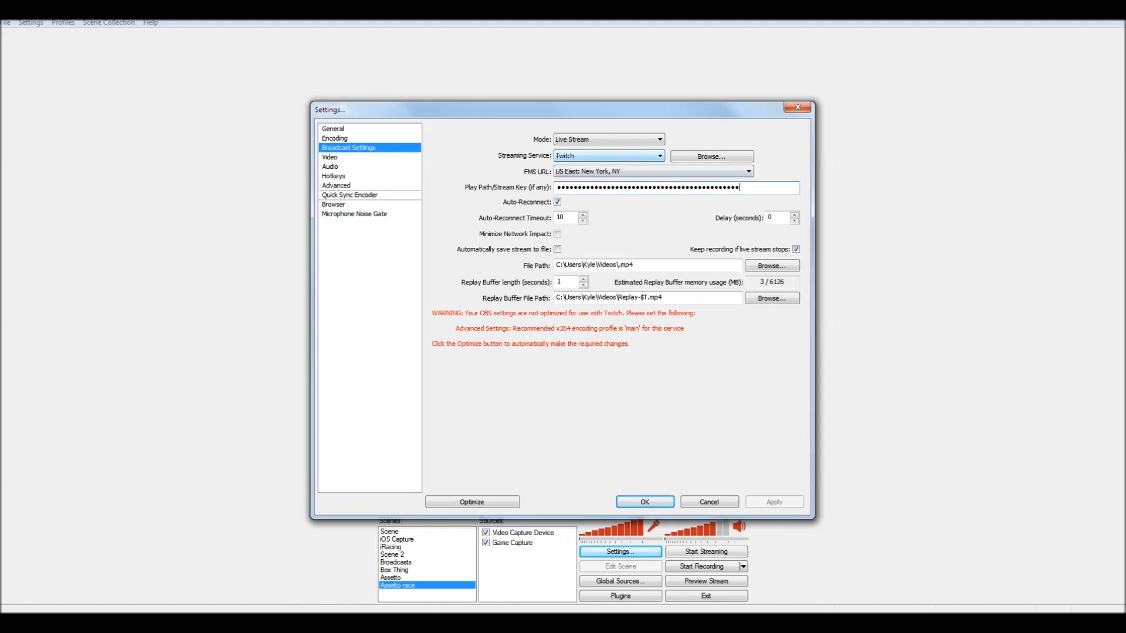
left_click(657, 140)
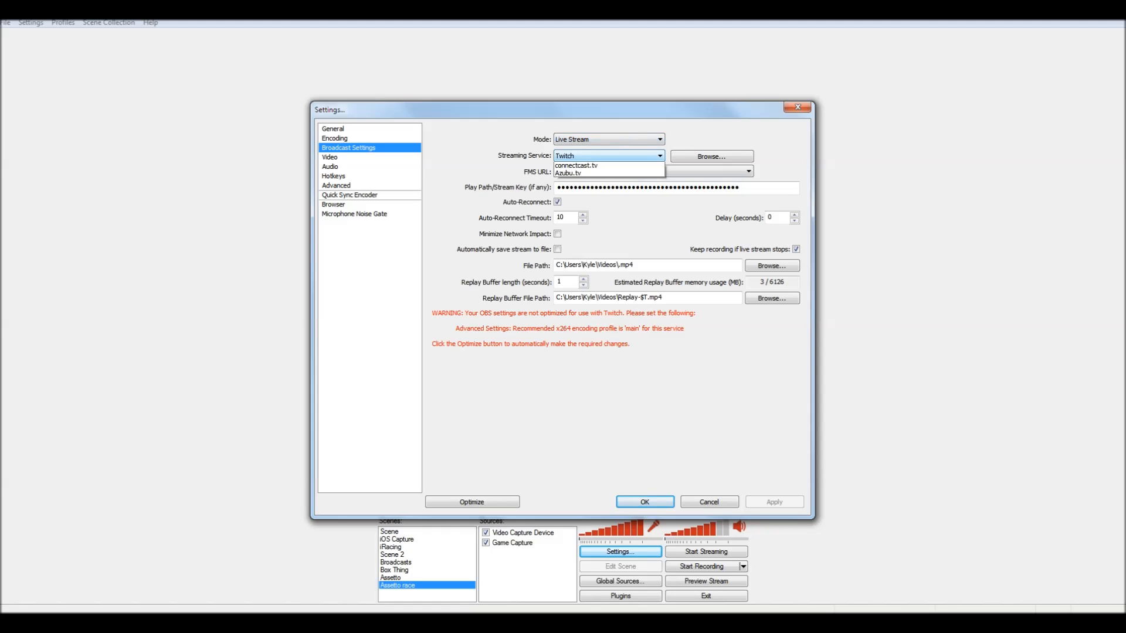
left_click(659, 156)
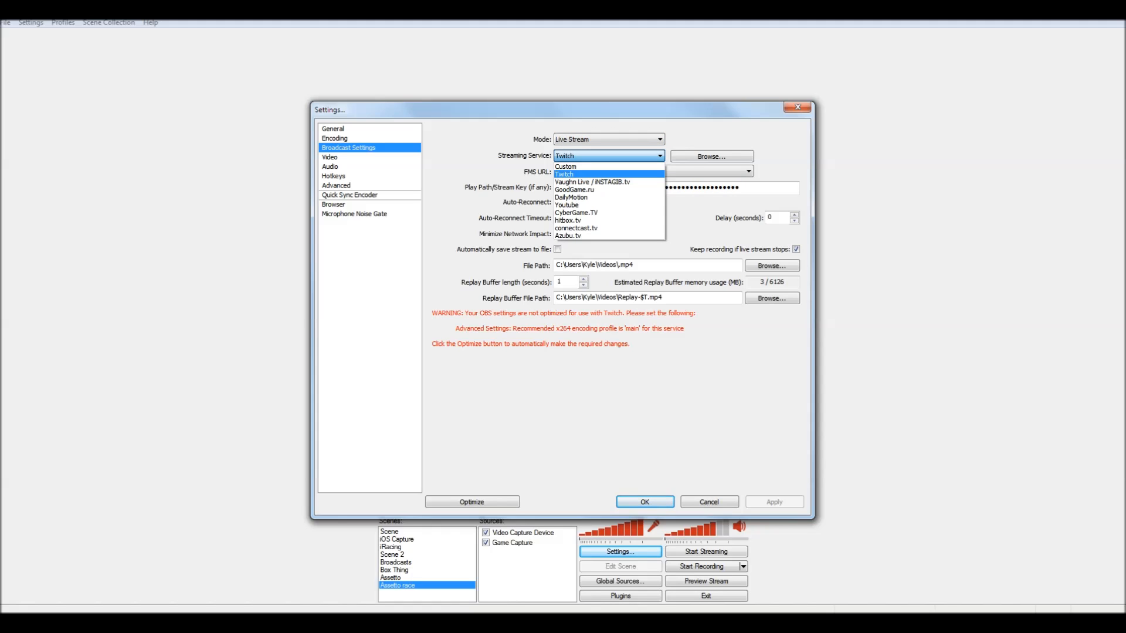
mouse_move(575, 189)
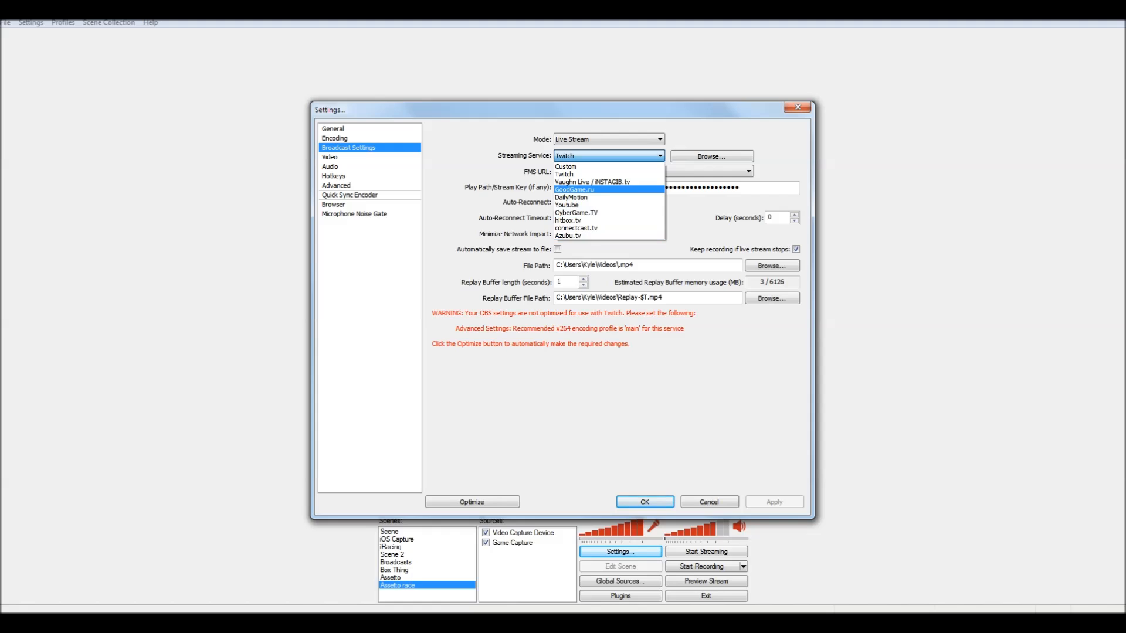
mouse_move(565, 167)
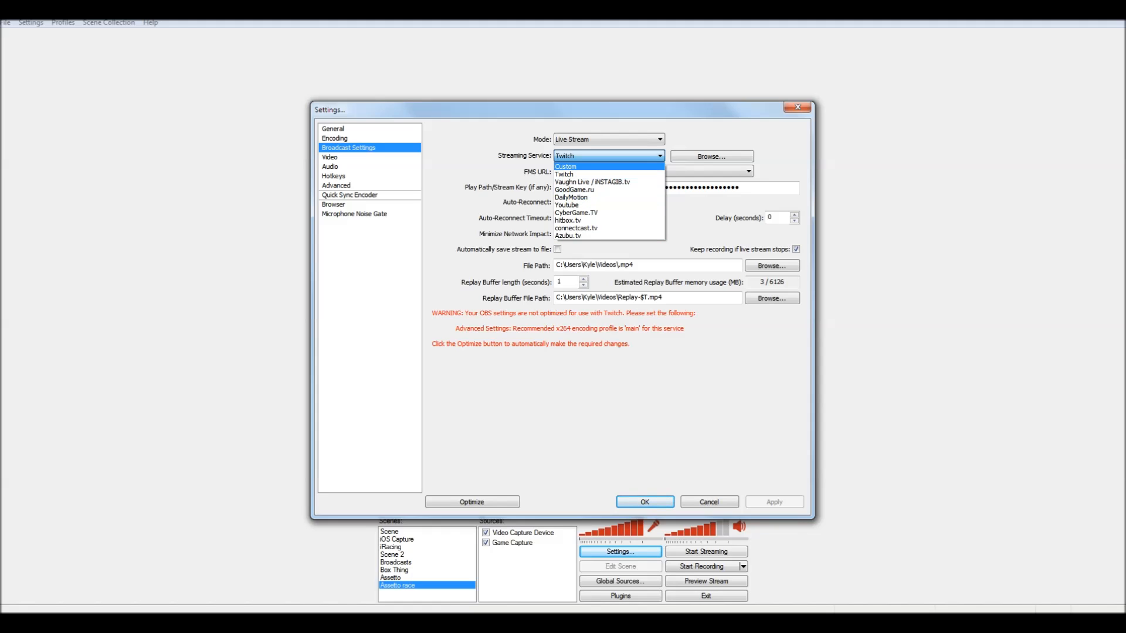
left_click(564, 173)
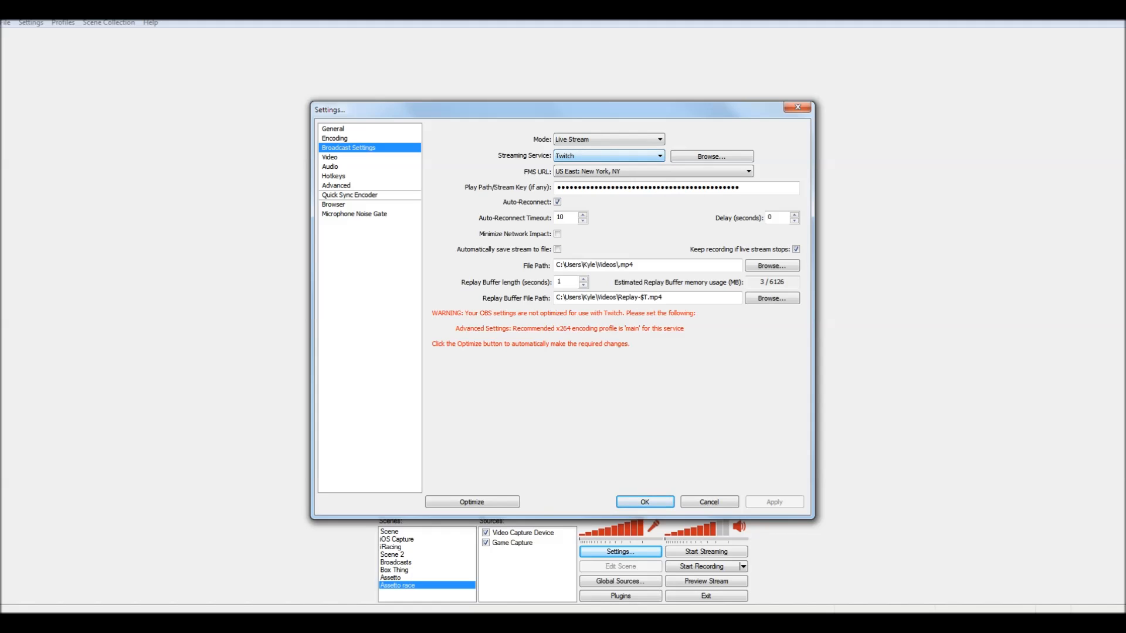
left_click(749, 171)
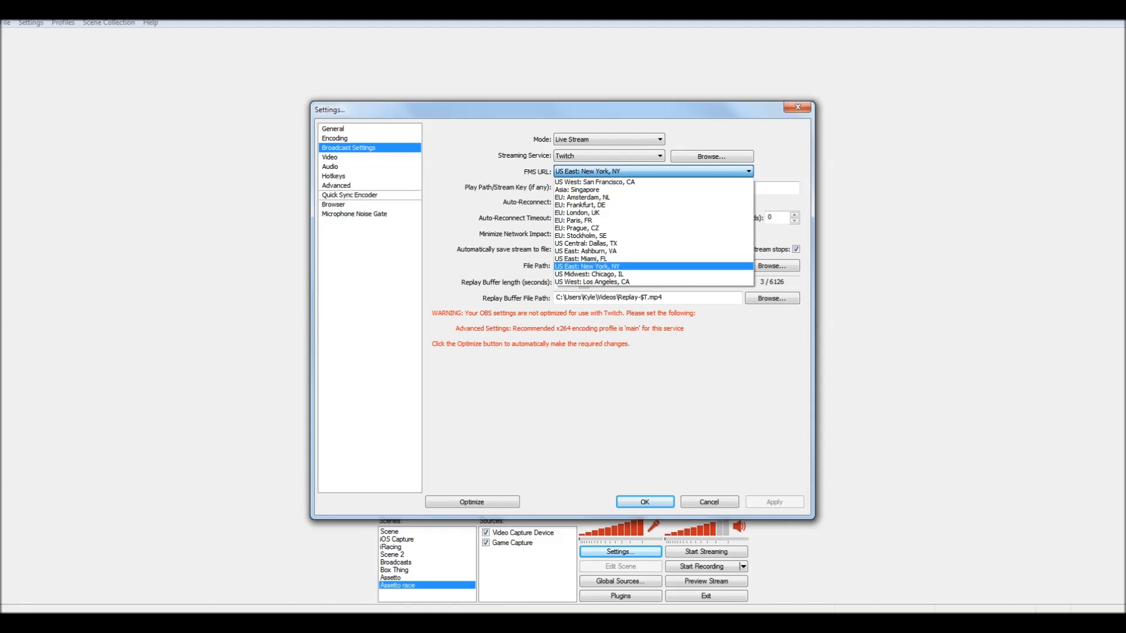
left_click(587, 267)
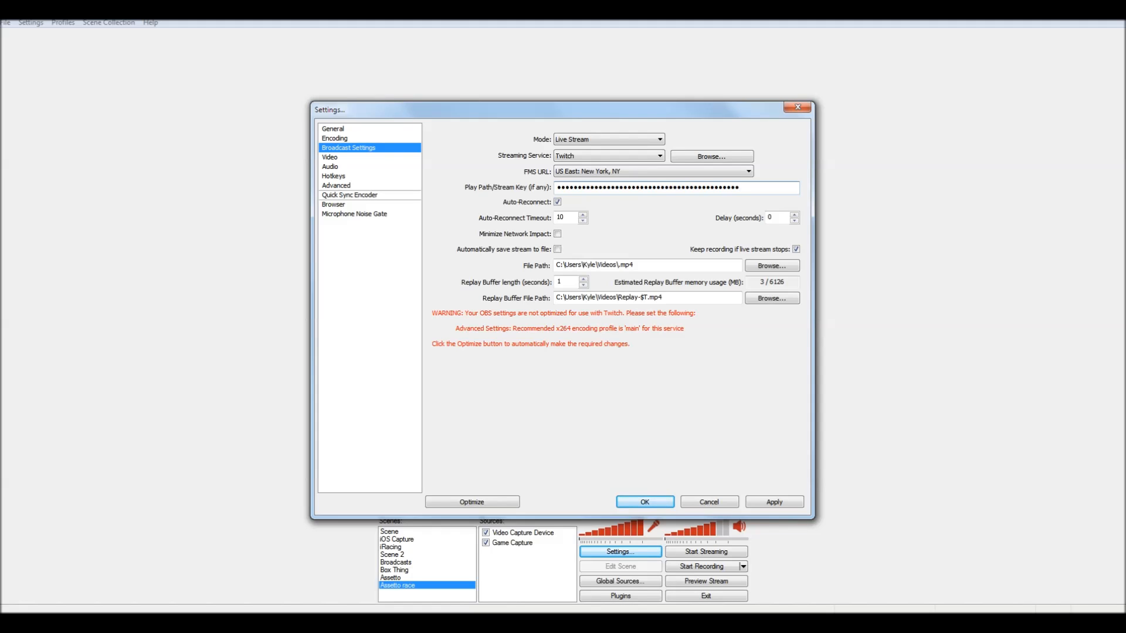
Apply the Twitch optimisations, review the Encoding Profile, then view the Audio page
left_click(674, 187)
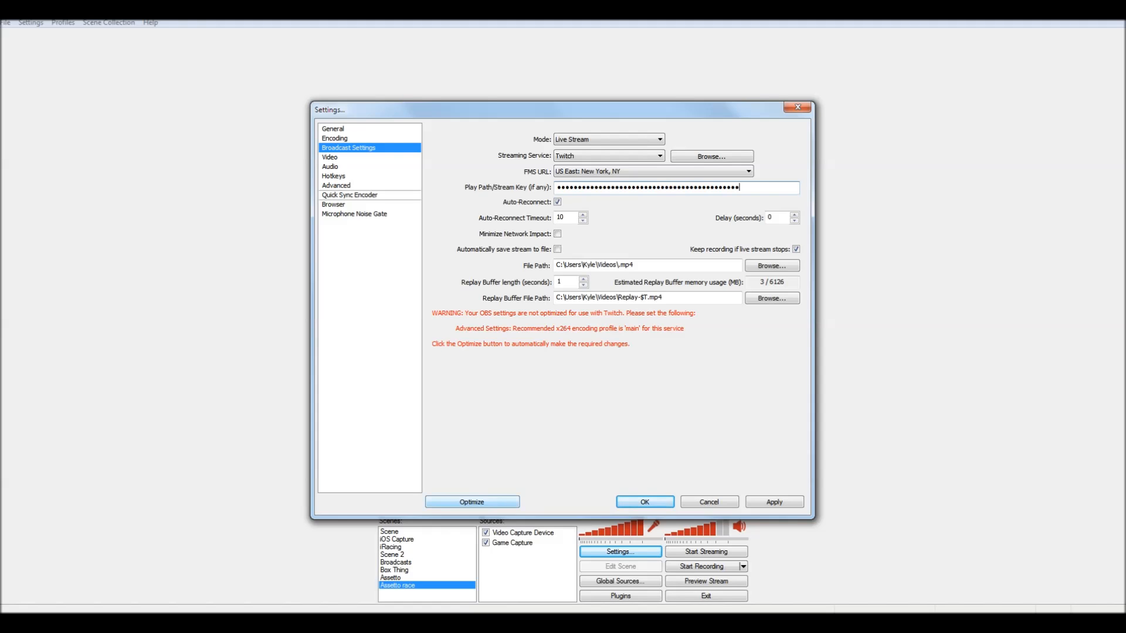
left_click(335, 186)
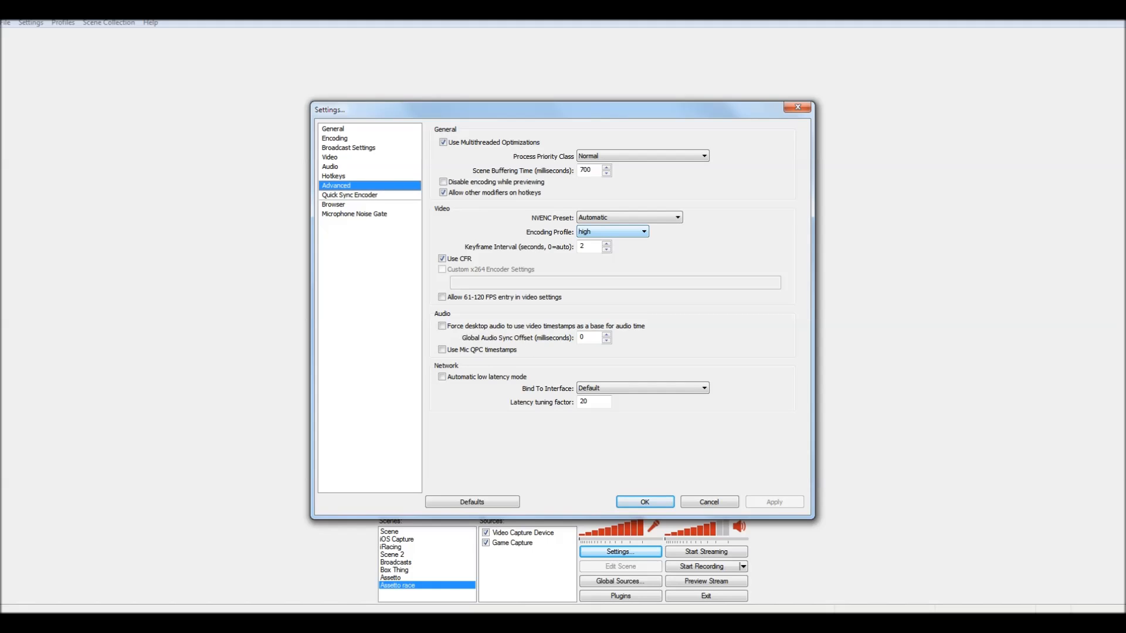
left_click(348, 148)
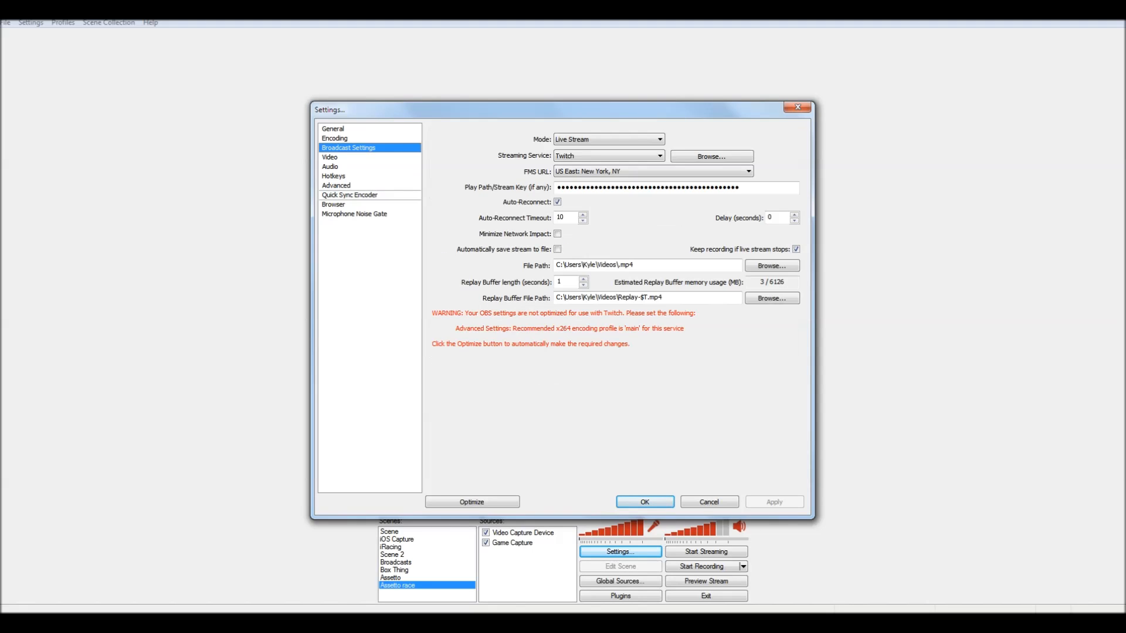
left_click(336, 185)
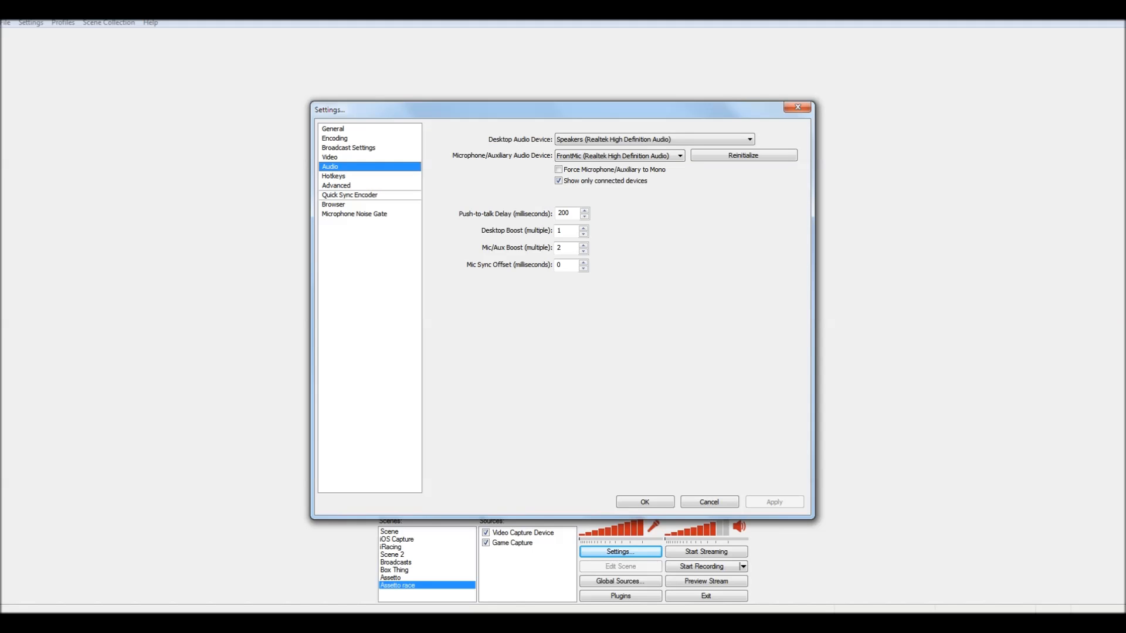
Keep the Realtek speakers as desktop audio and FrontMic as the microphone
left_click(749, 138)
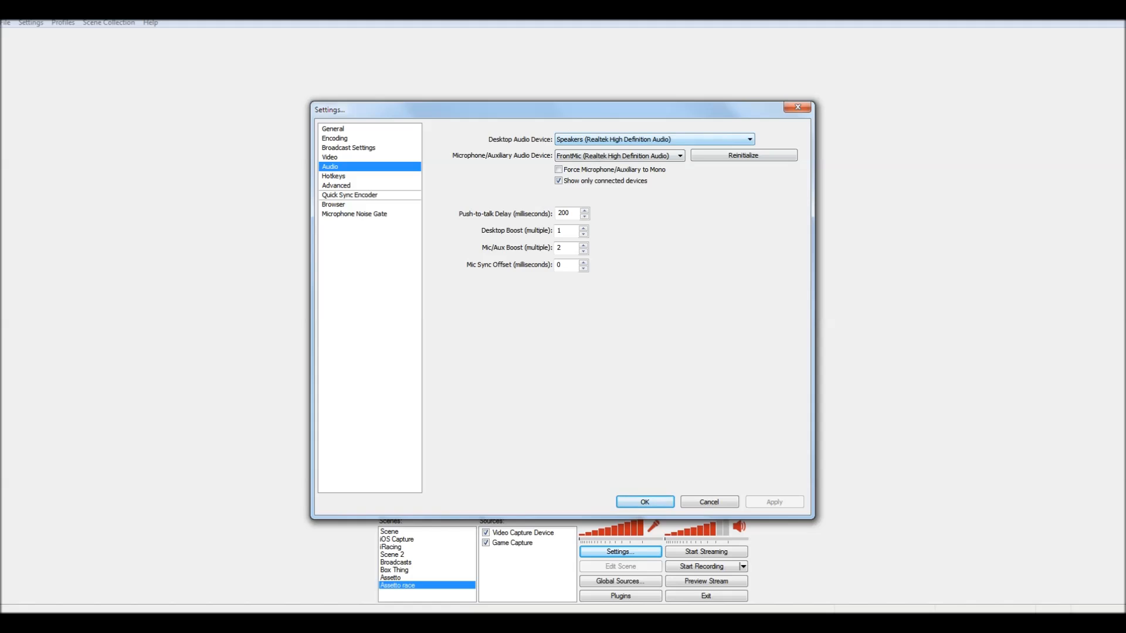
left_click(679, 156)
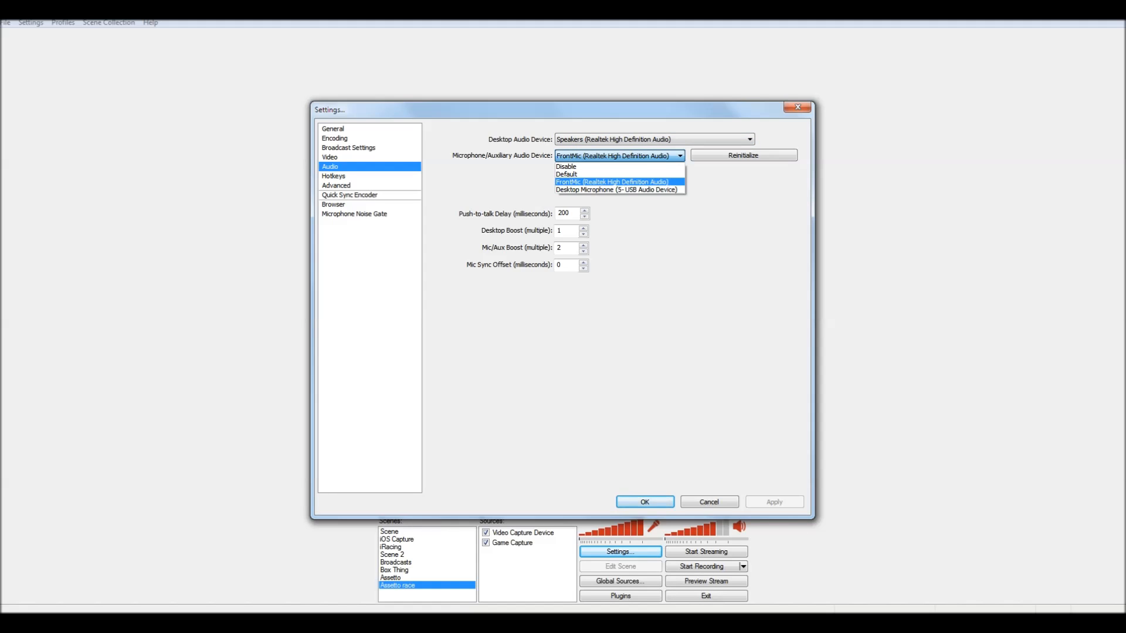
left_click(612, 182)
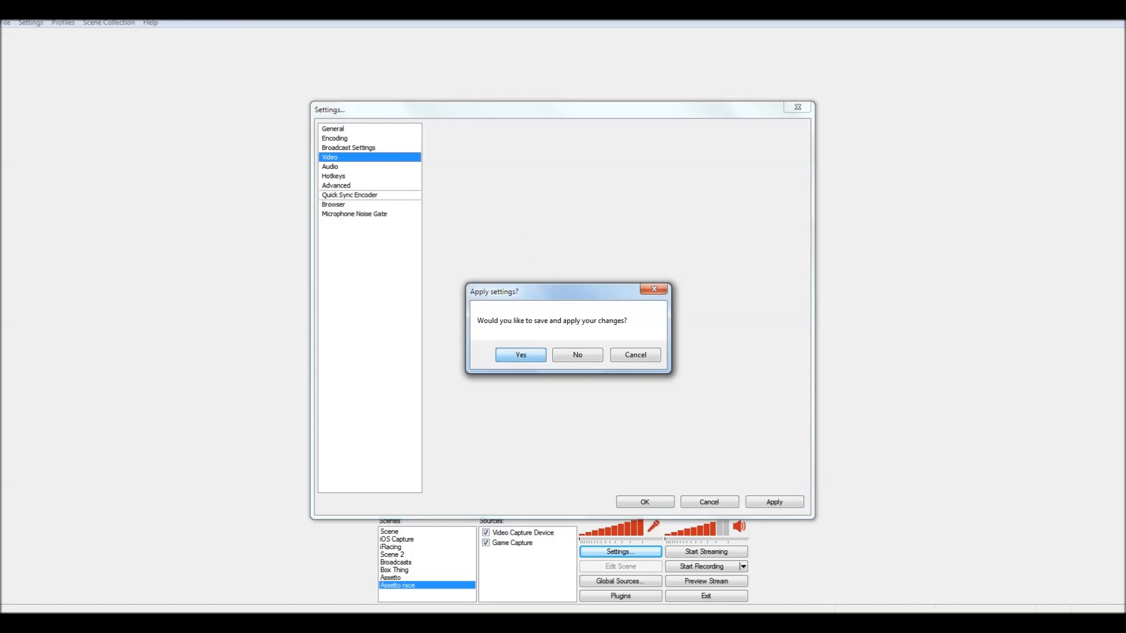
Save the changes, keep Resolution Downscale at None, review Advanced, and close settings
left_click(520, 354)
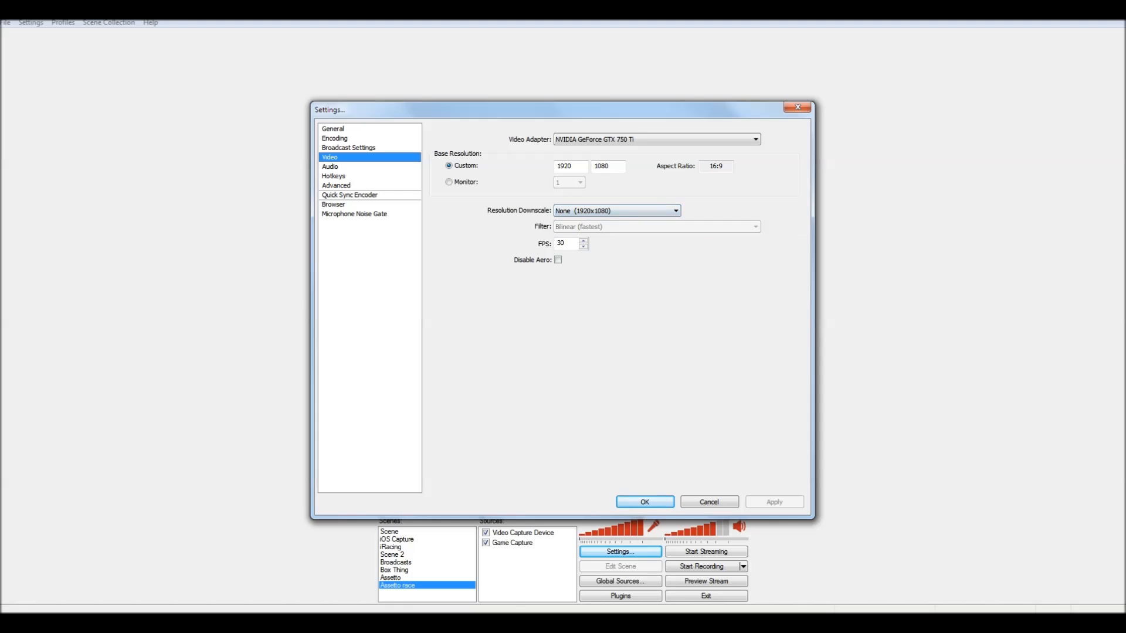
left_click(673, 211)
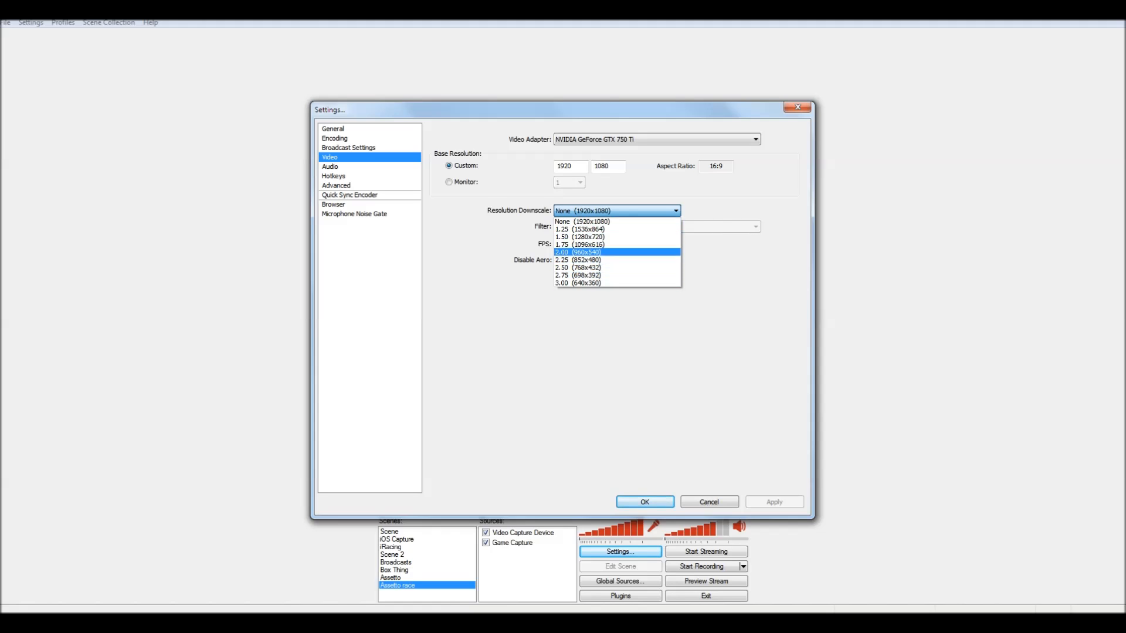
left_click(582, 221)
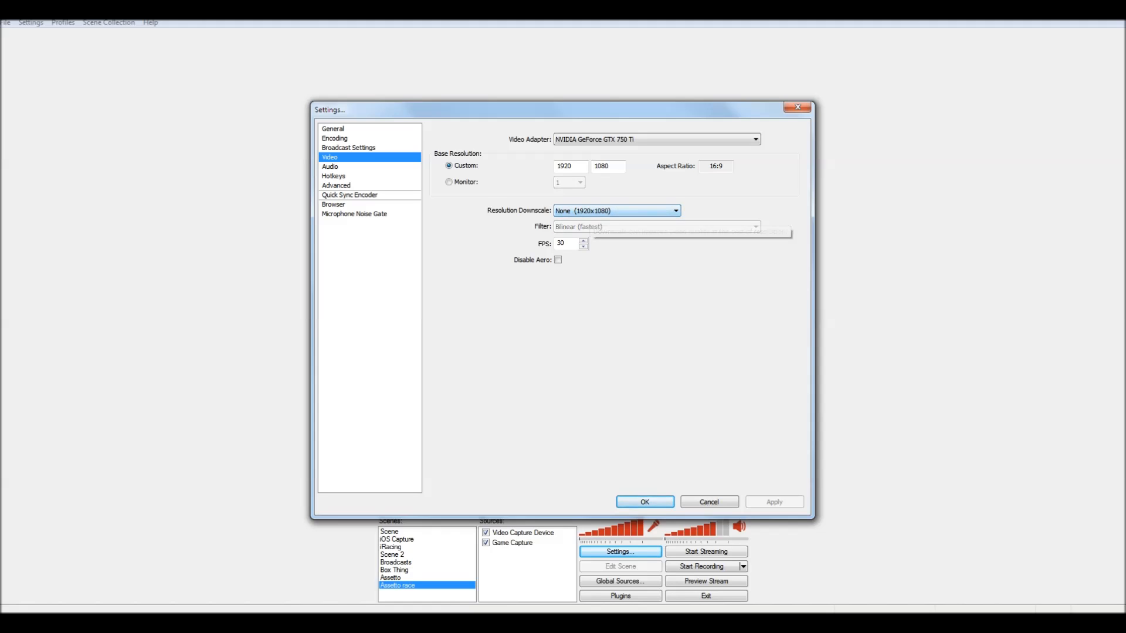
left_click(336, 186)
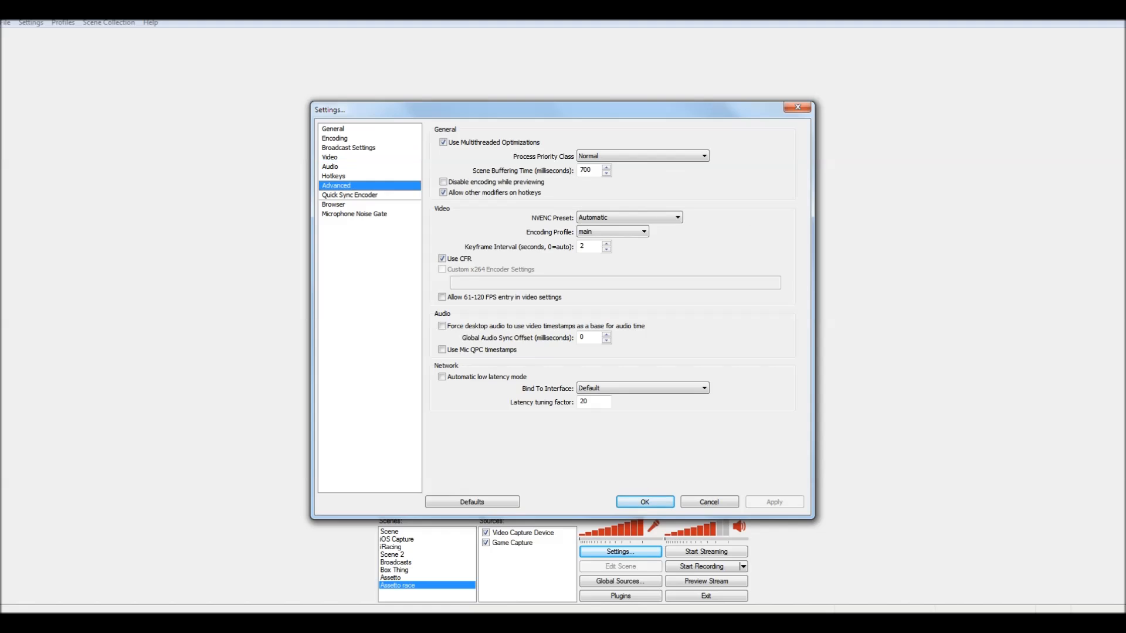
left_click(643, 501)
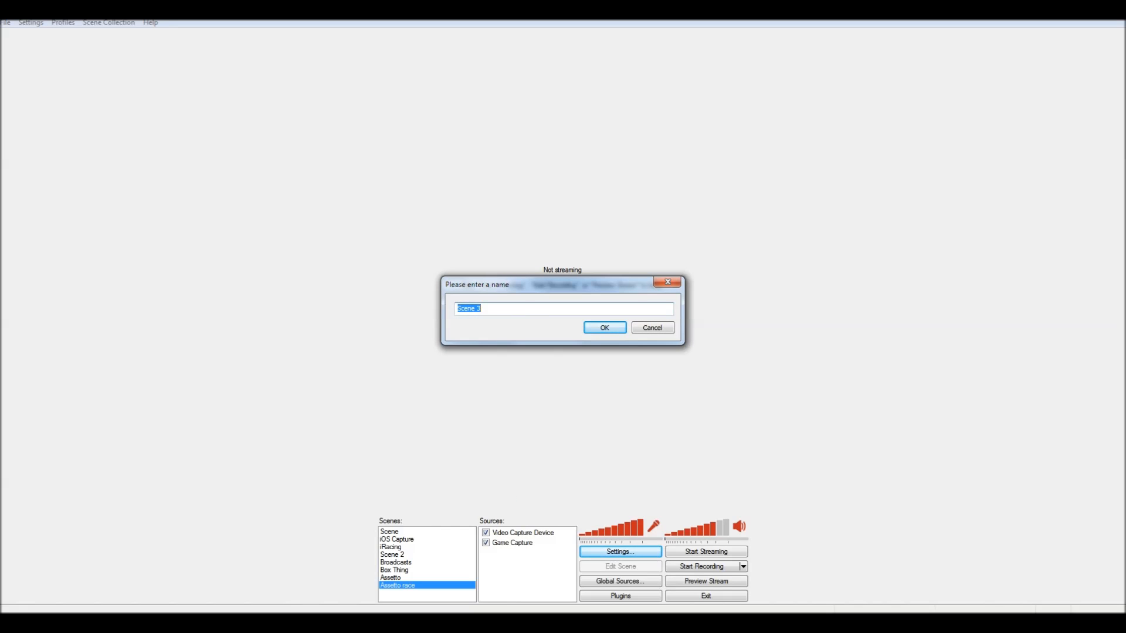
Name the new scene 'Tutorial' and bring up the add-source menu
type("Tutoo")
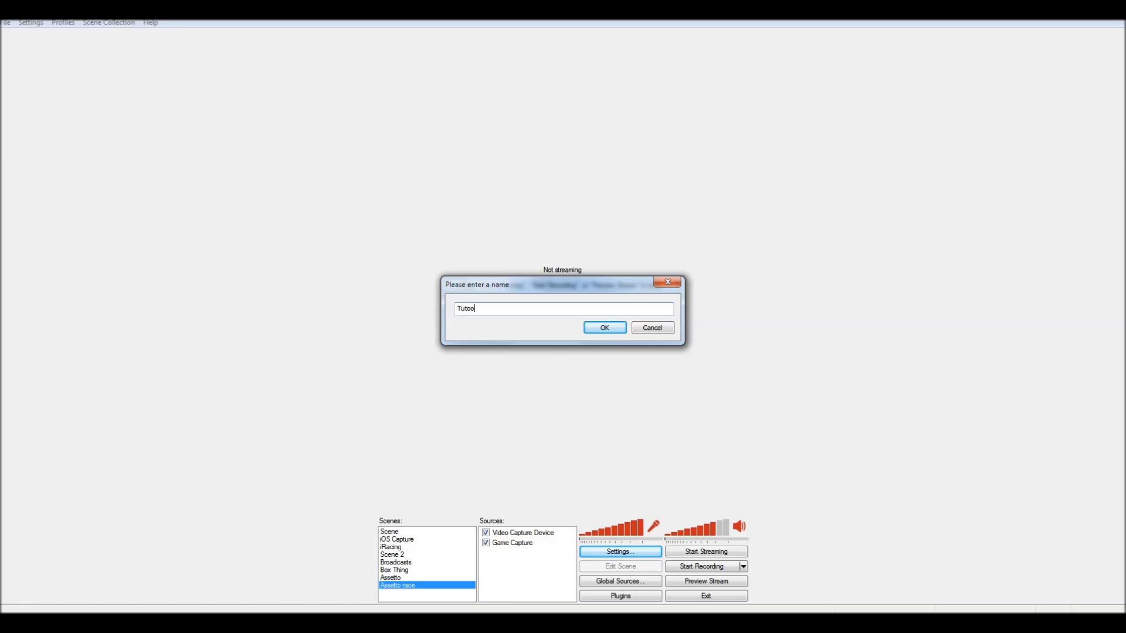
key("BackSpace")
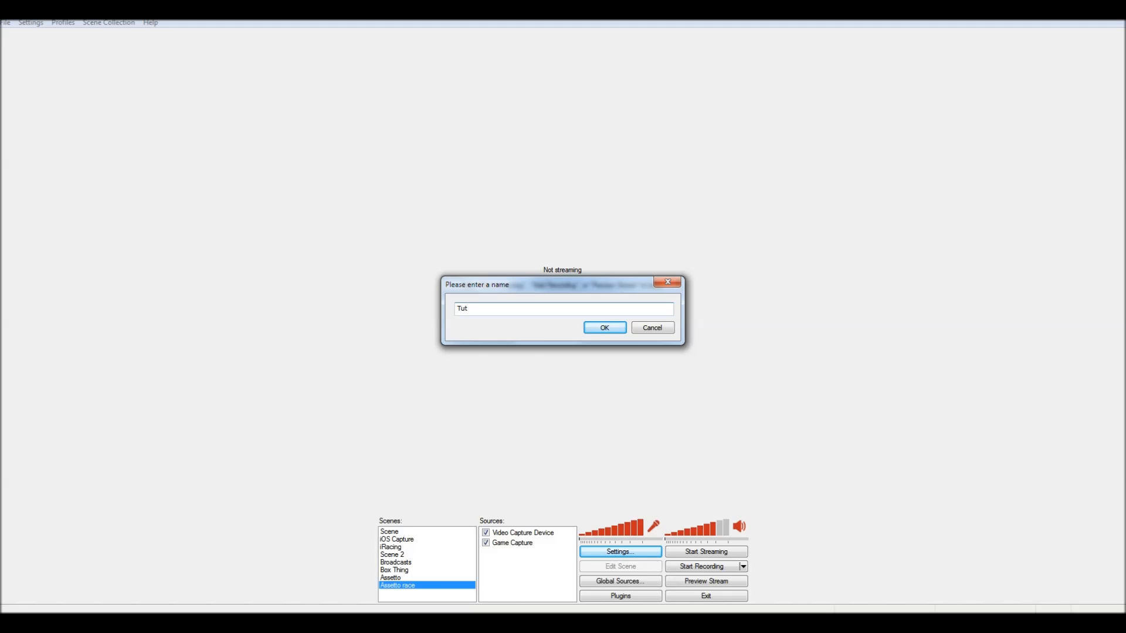
type("orial")
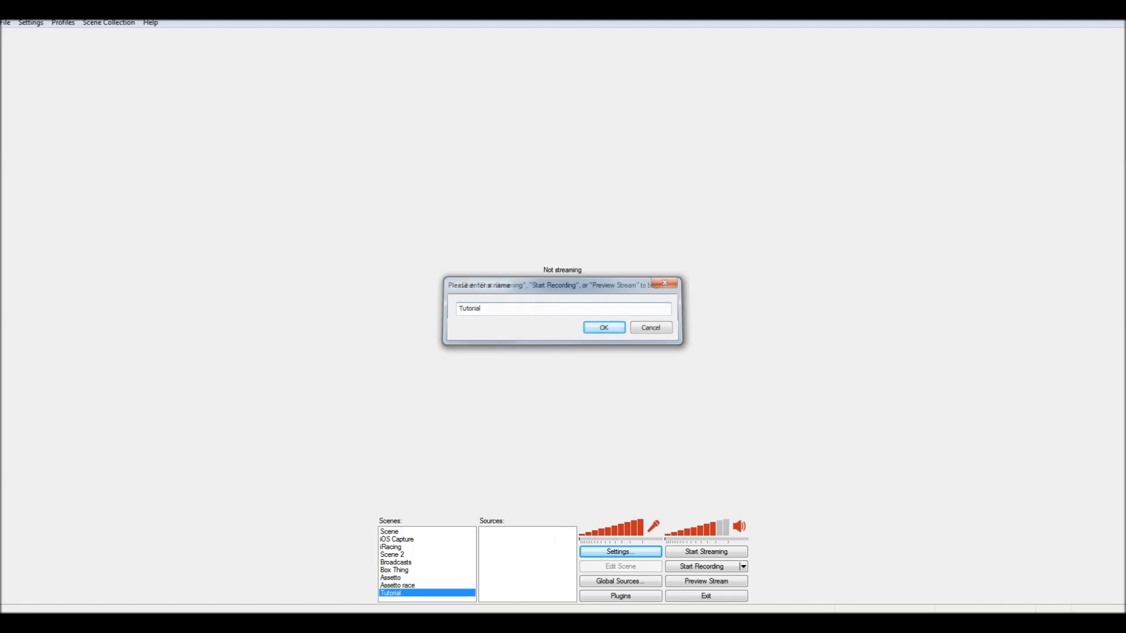
left_click(602, 328)
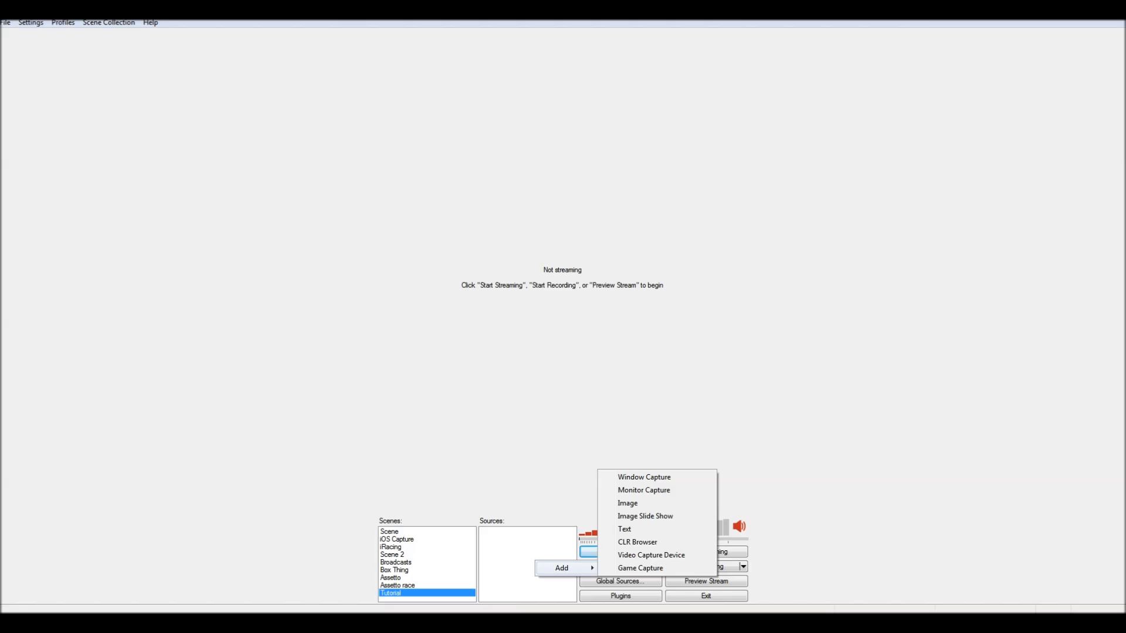
mouse_move(605, 481)
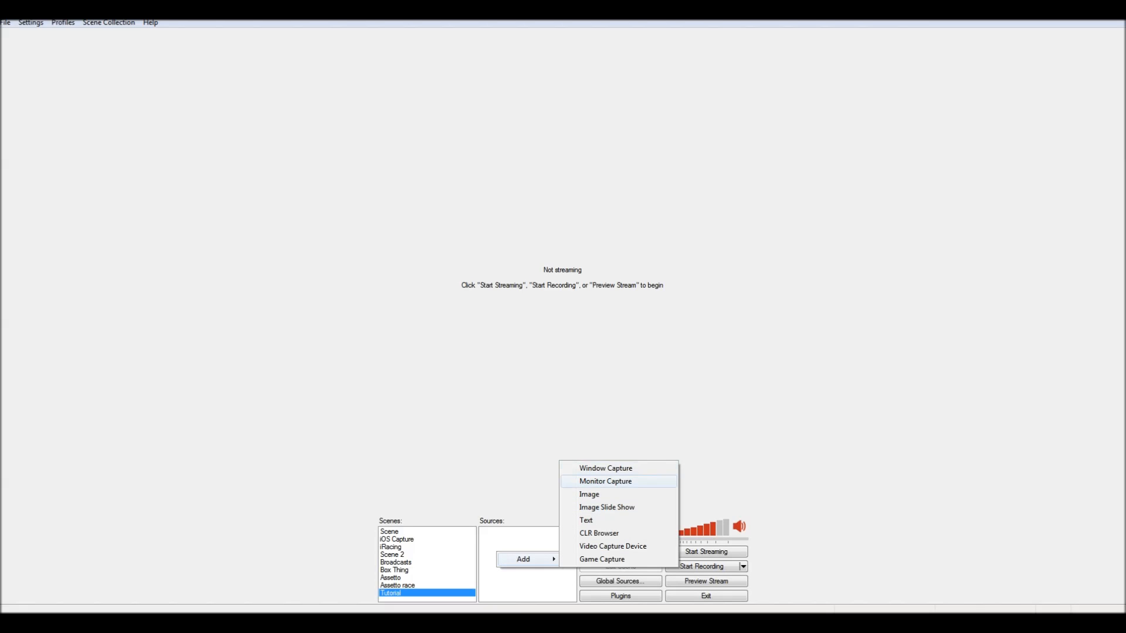
Add a Monitor Capture with a 1280x720 sub-region and dismiss the Aero warning
left_click(605, 481)
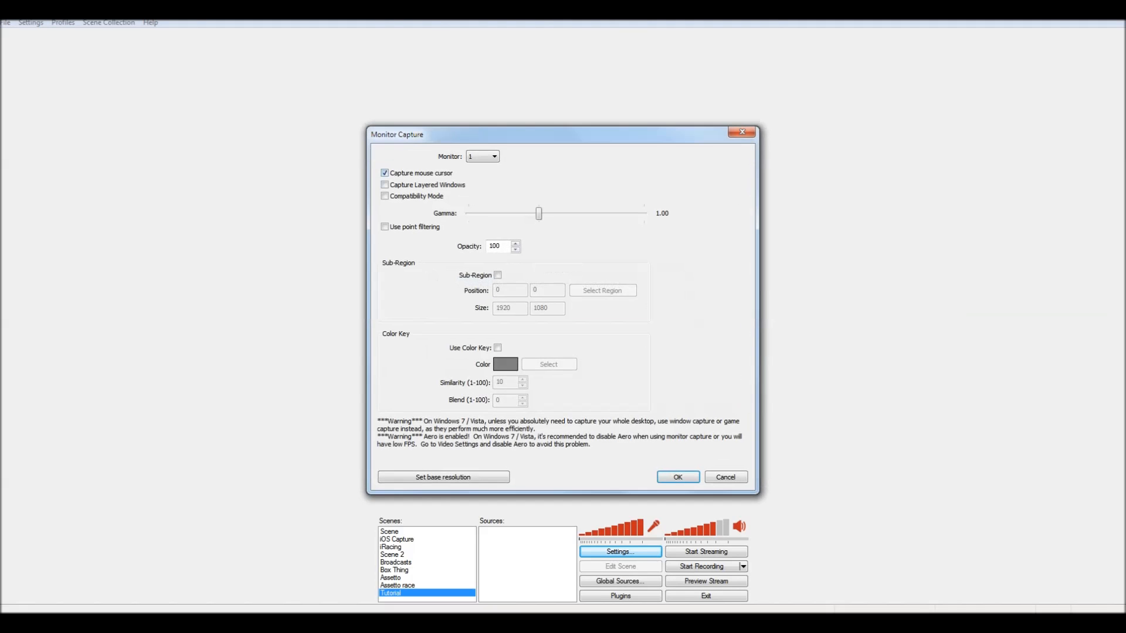
left_click(498, 276)
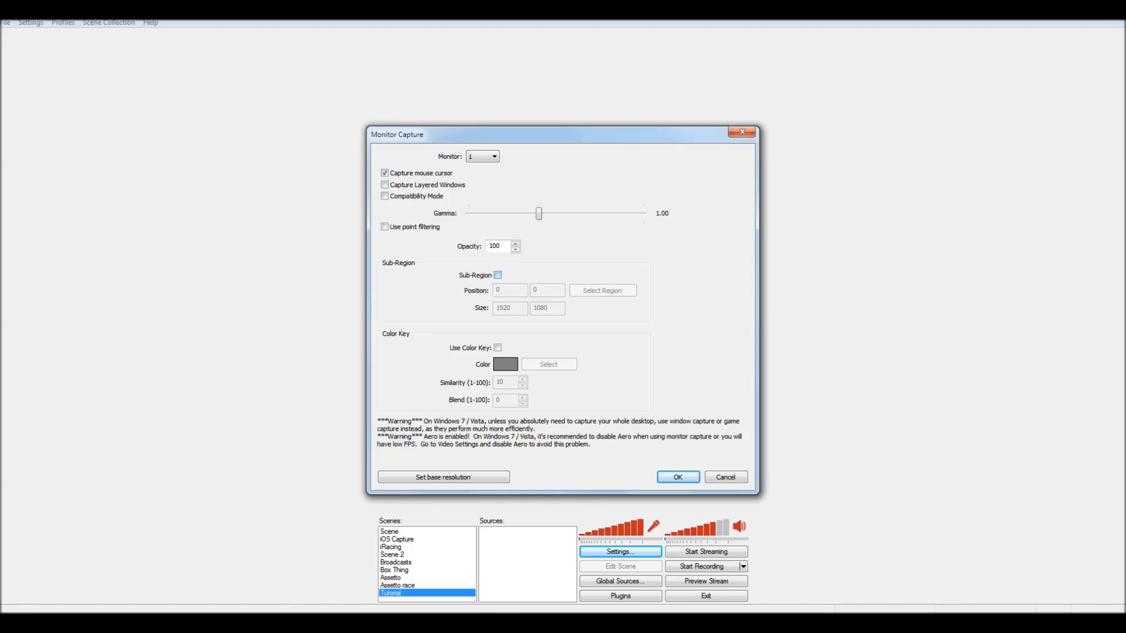
left_click(497, 275)
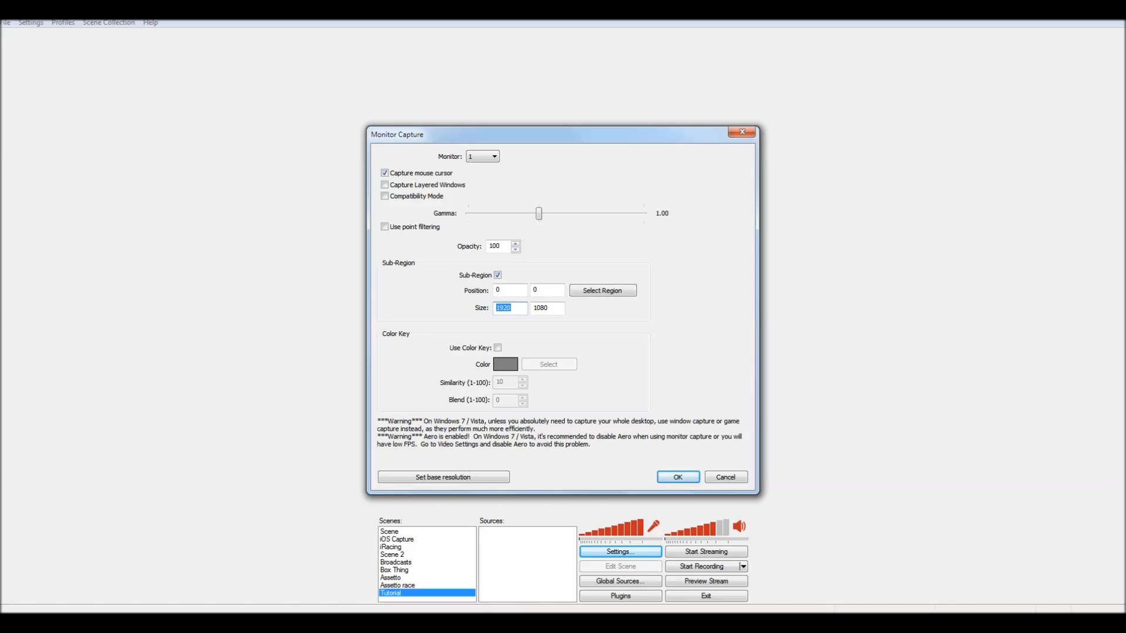
type("1280")
left_click(547, 307)
type("720")
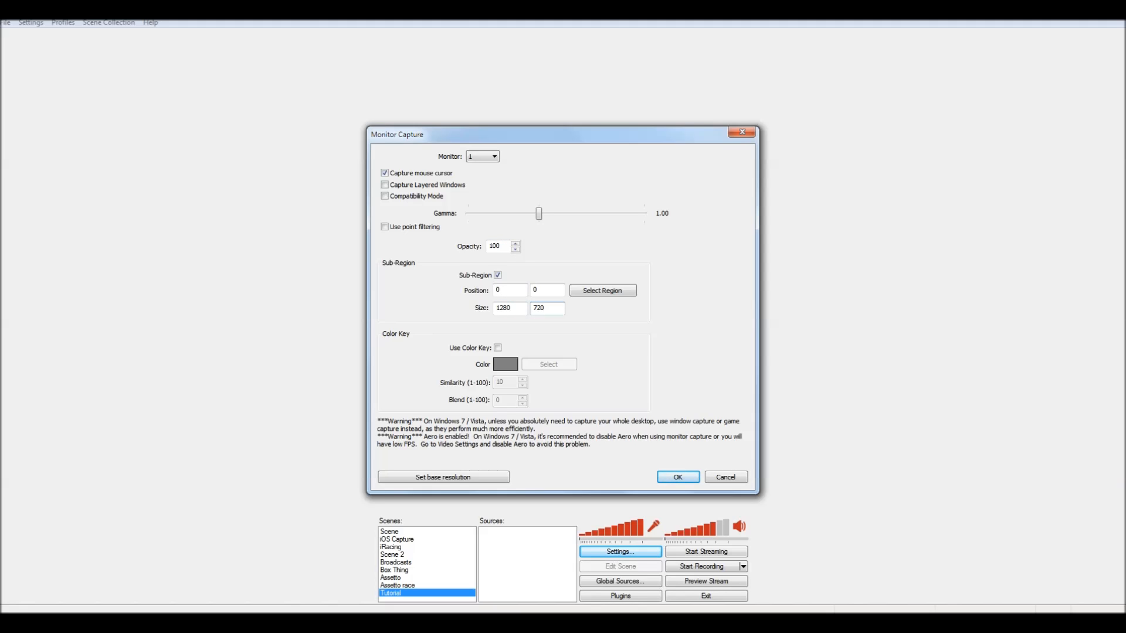
left_click(676, 477)
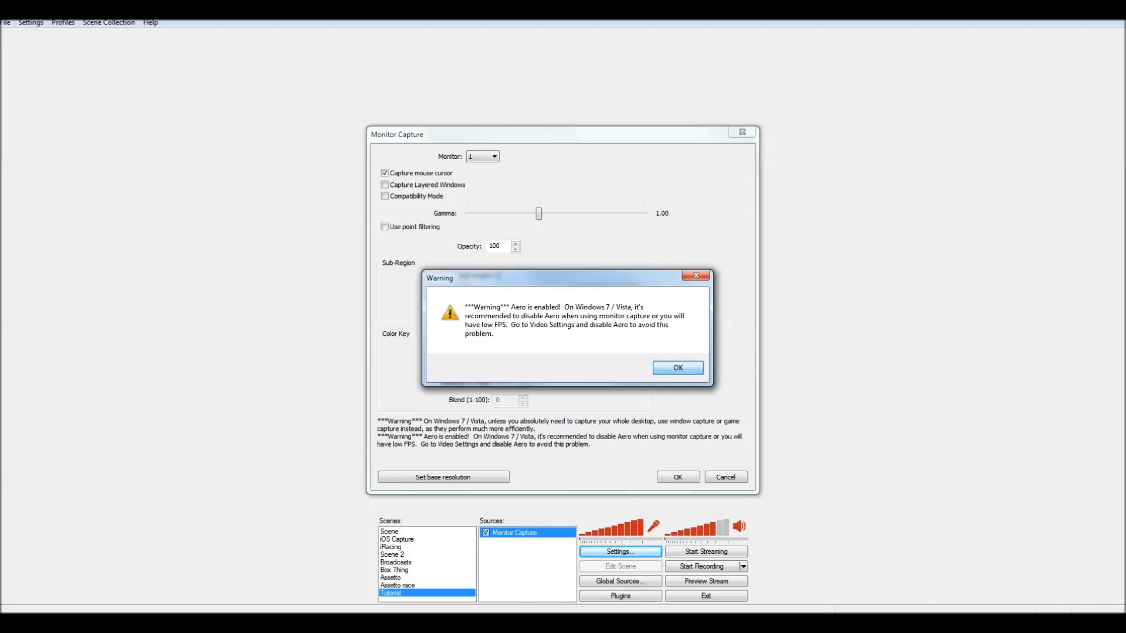
left_click(676, 368)
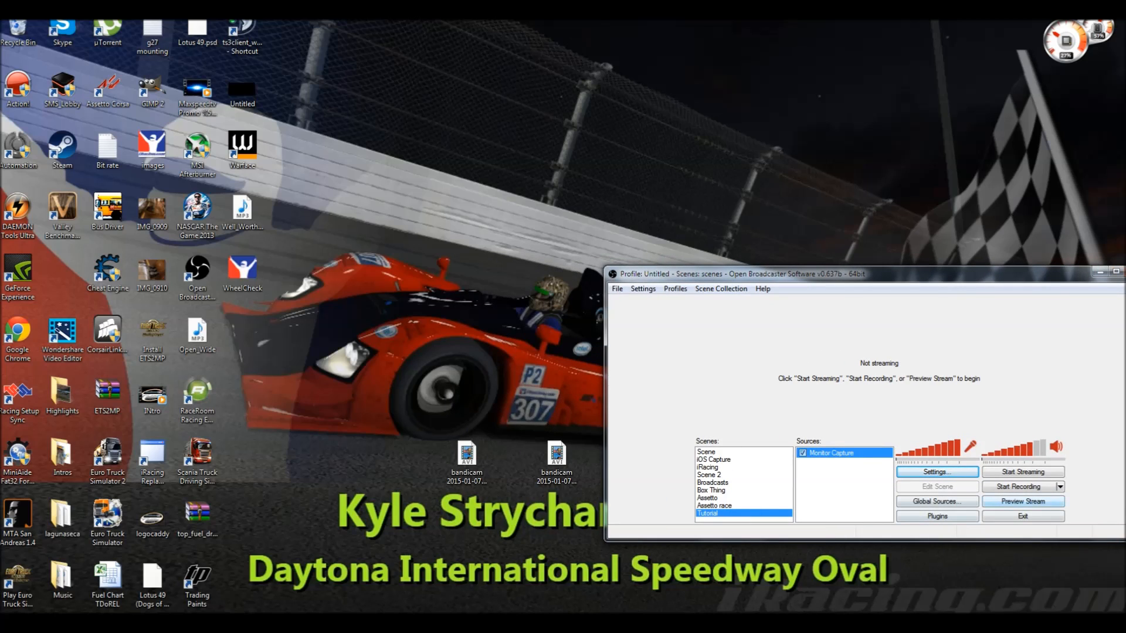
Start a stream preview showing the Tutorial scene's live desktop capture
left_click(1021, 501)
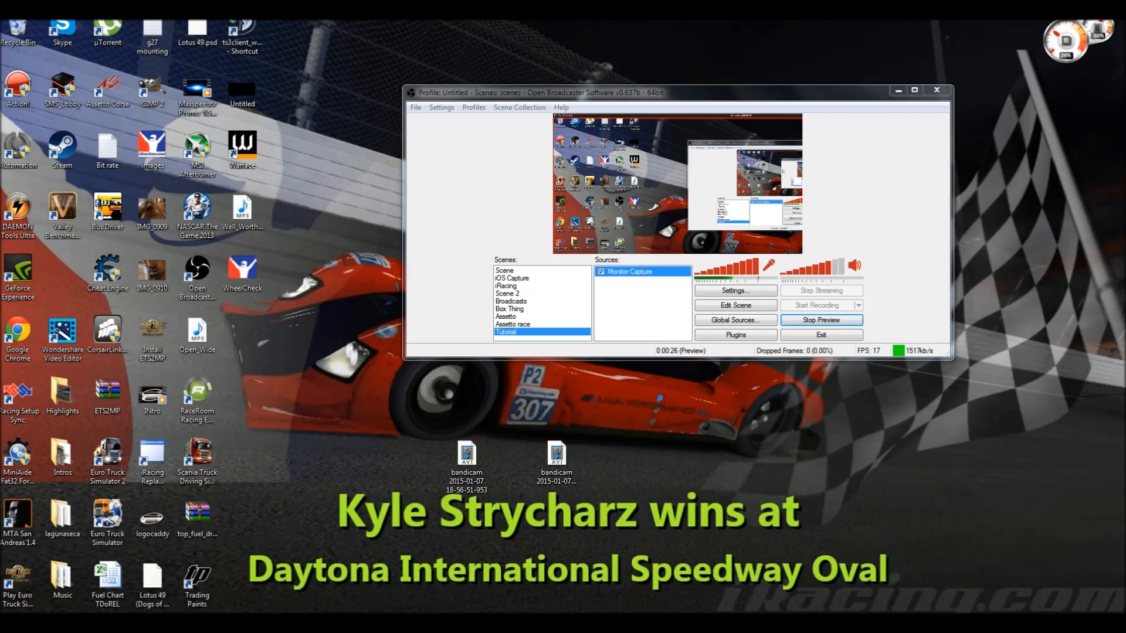
Disable the preview display with Preview > Enable View, then stop the preview
right_click(629, 272)
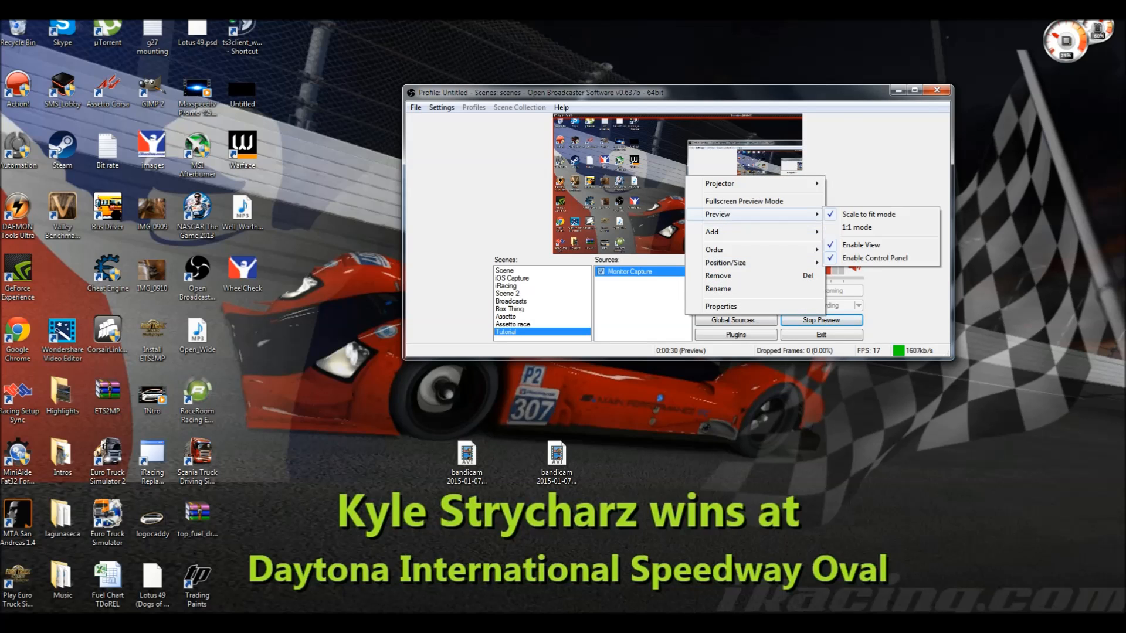
left_click(861, 245)
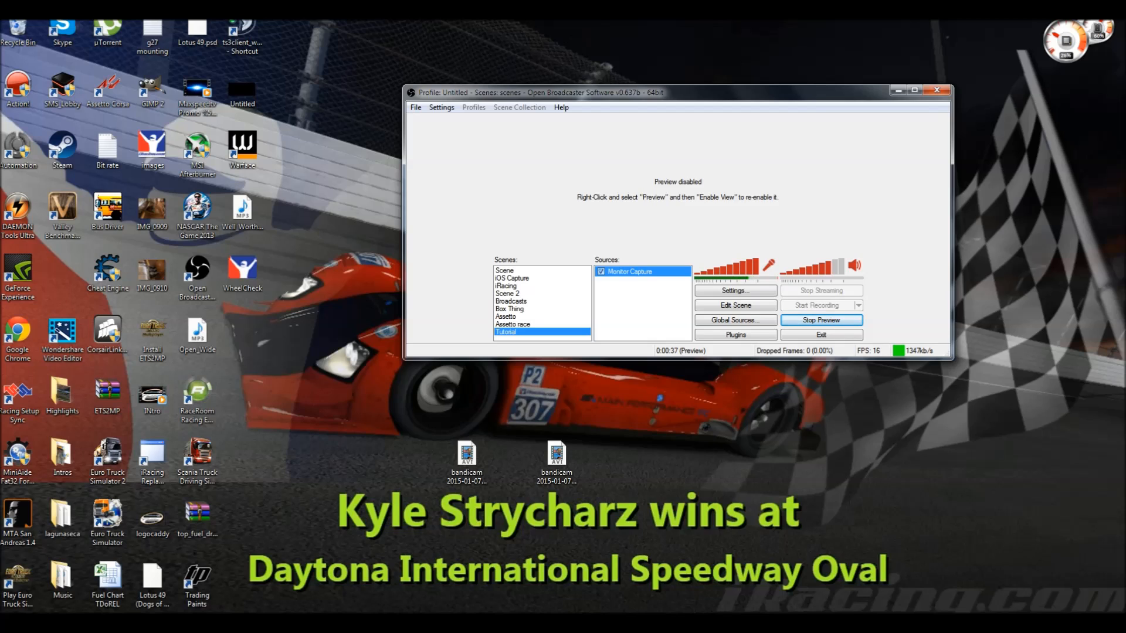
left_click(821, 320)
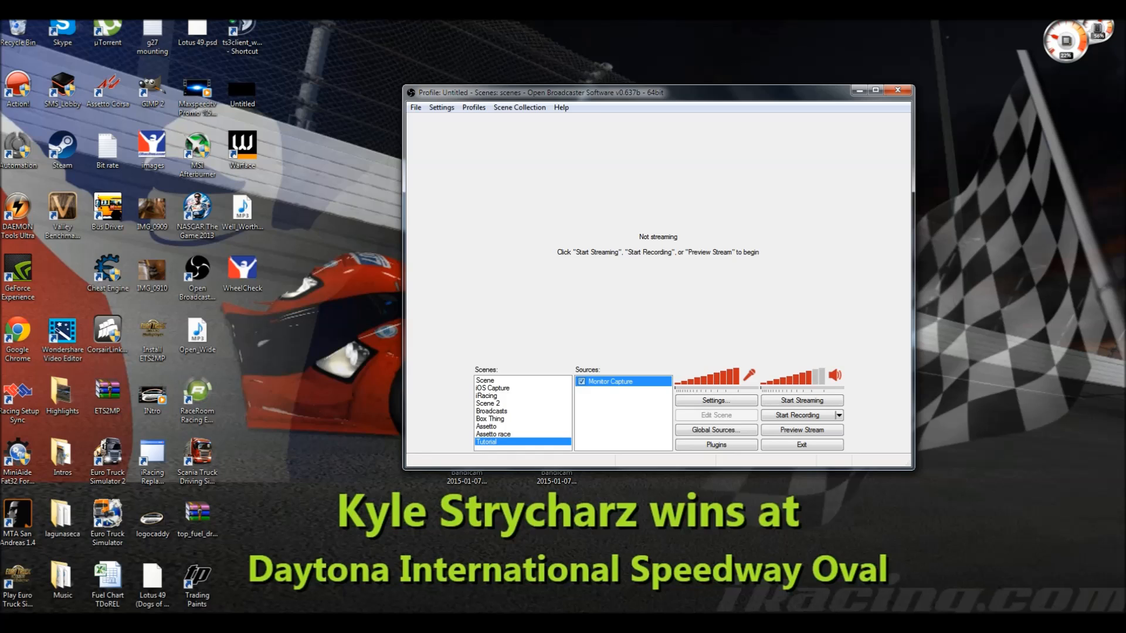
Preview the Box Thing scene and inspect its Box Thing, Window Capture and Monitor Capture sources, then stop
left_click(490, 419)
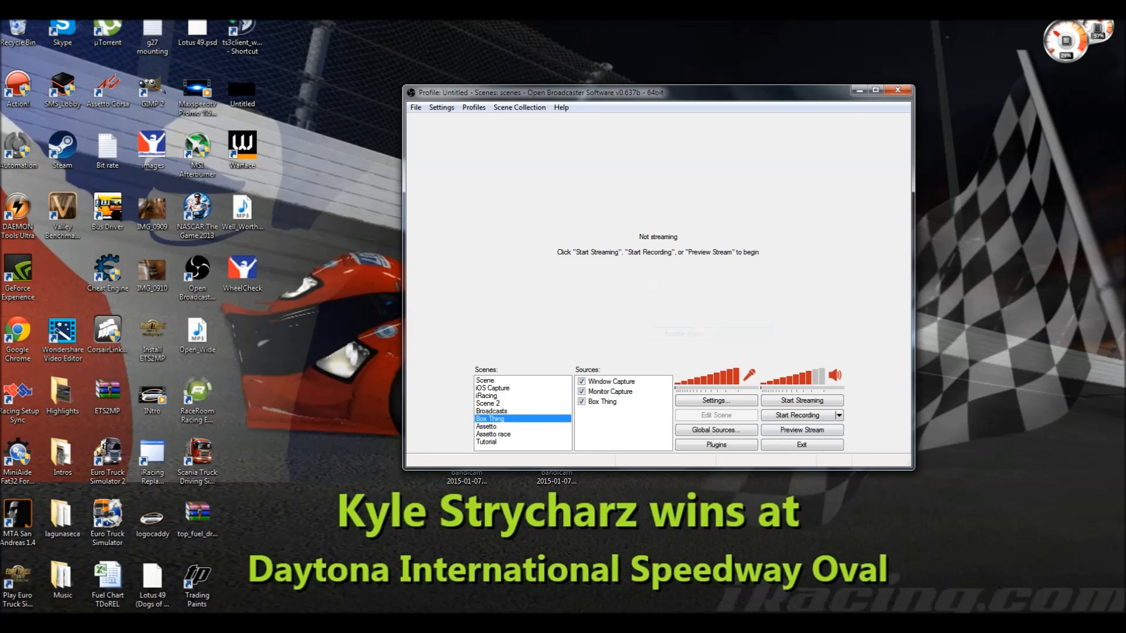
left_click(801, 429)
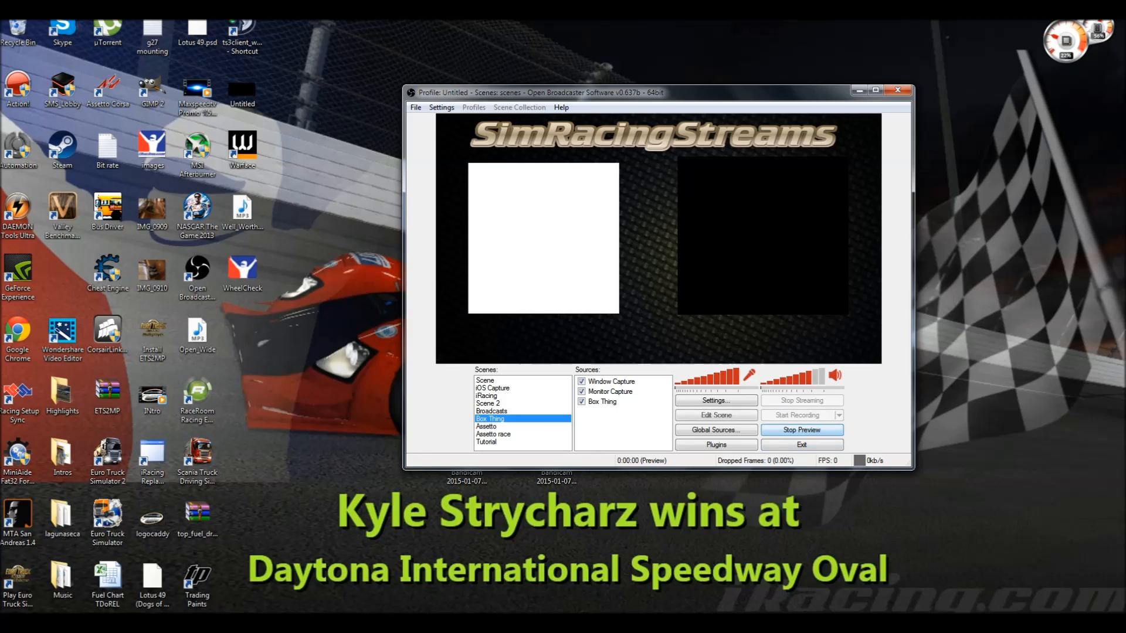
left_click(801, 430)
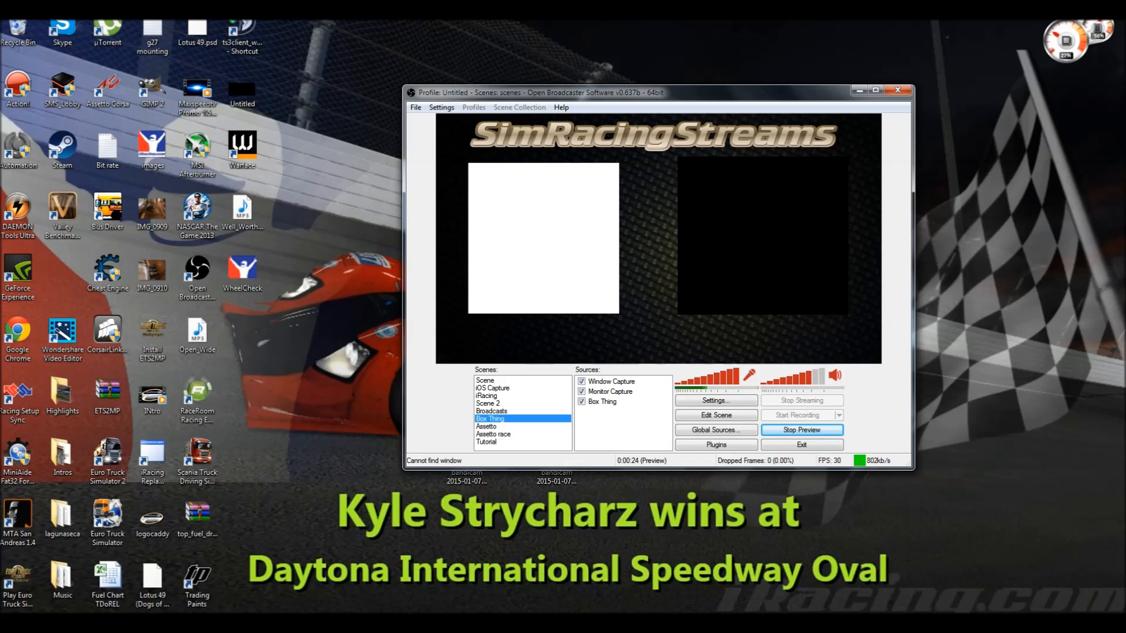
left_click(602, 401)
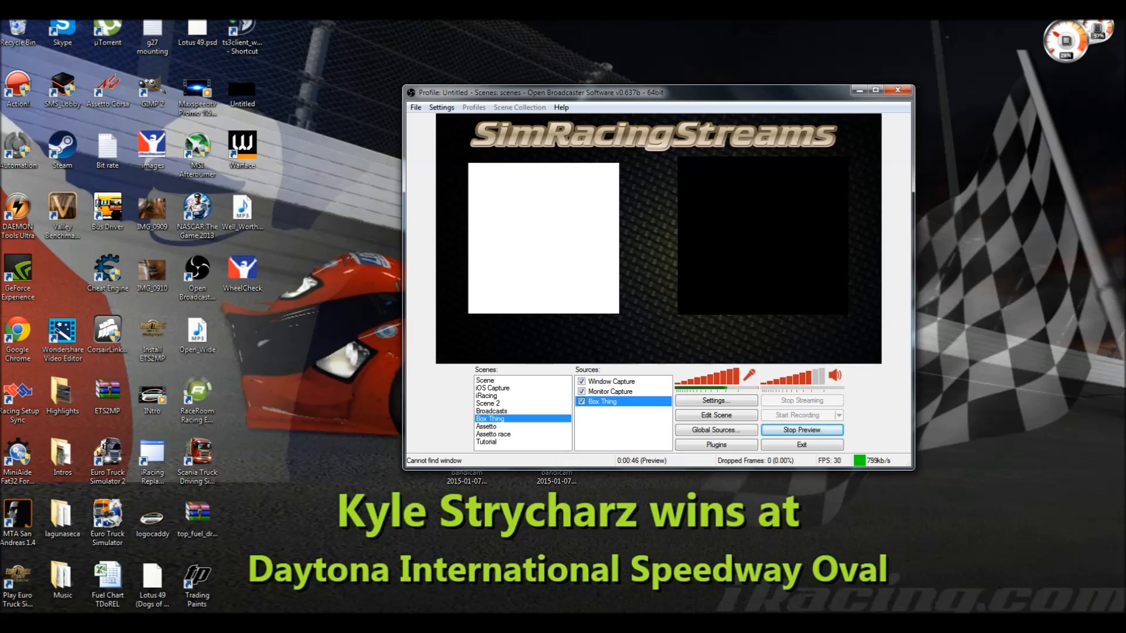
left_click(612, 381)
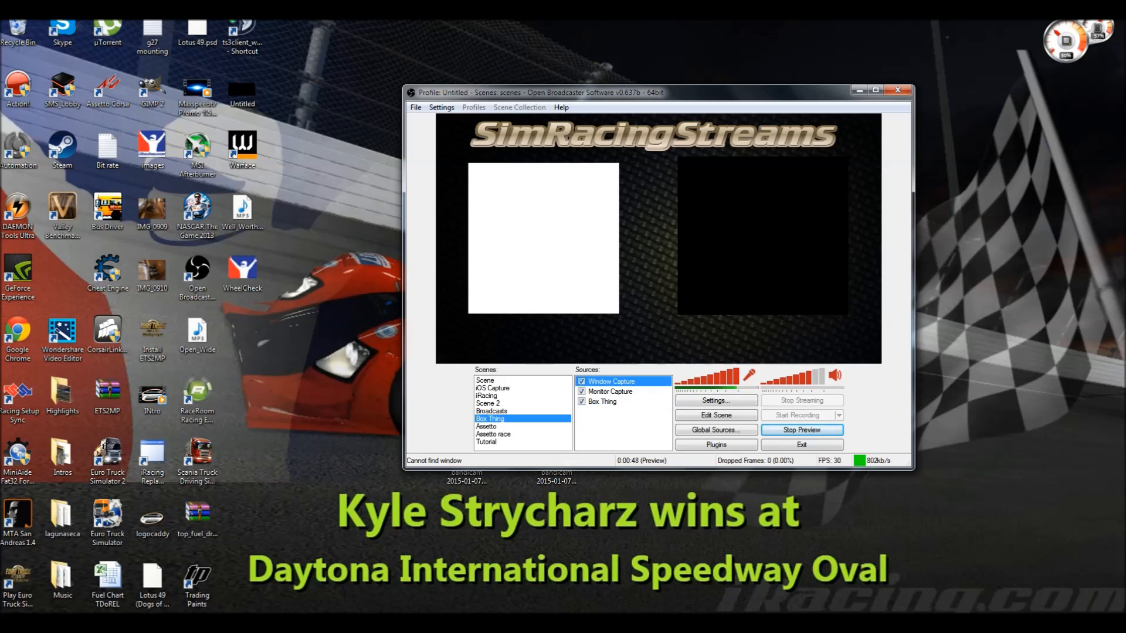
left_click(610, 391)
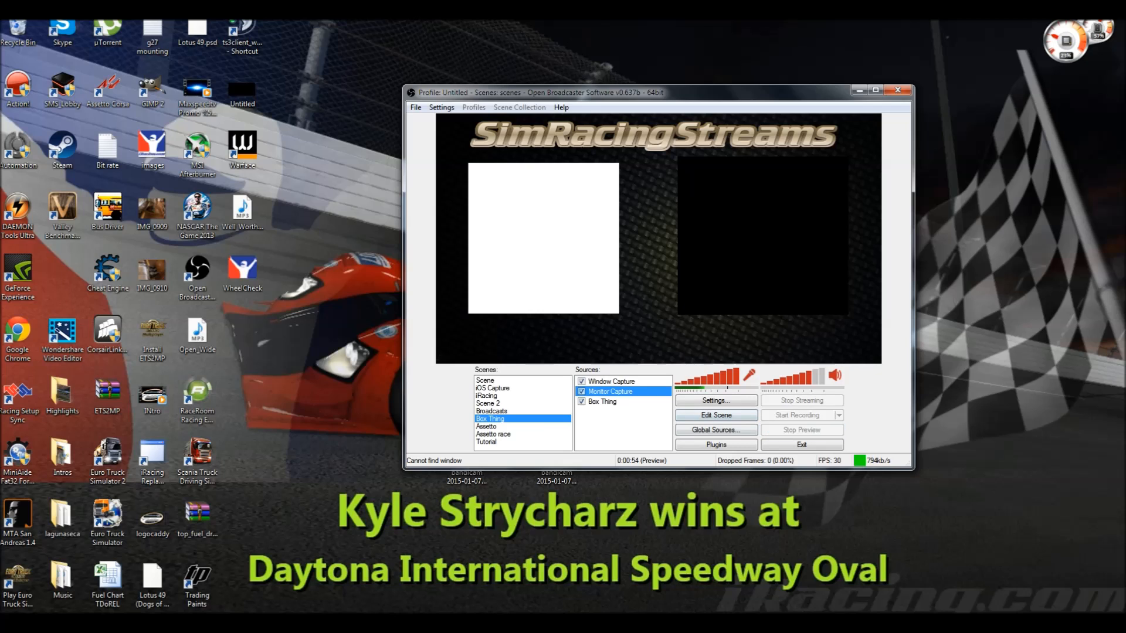
left_click(800, 429)
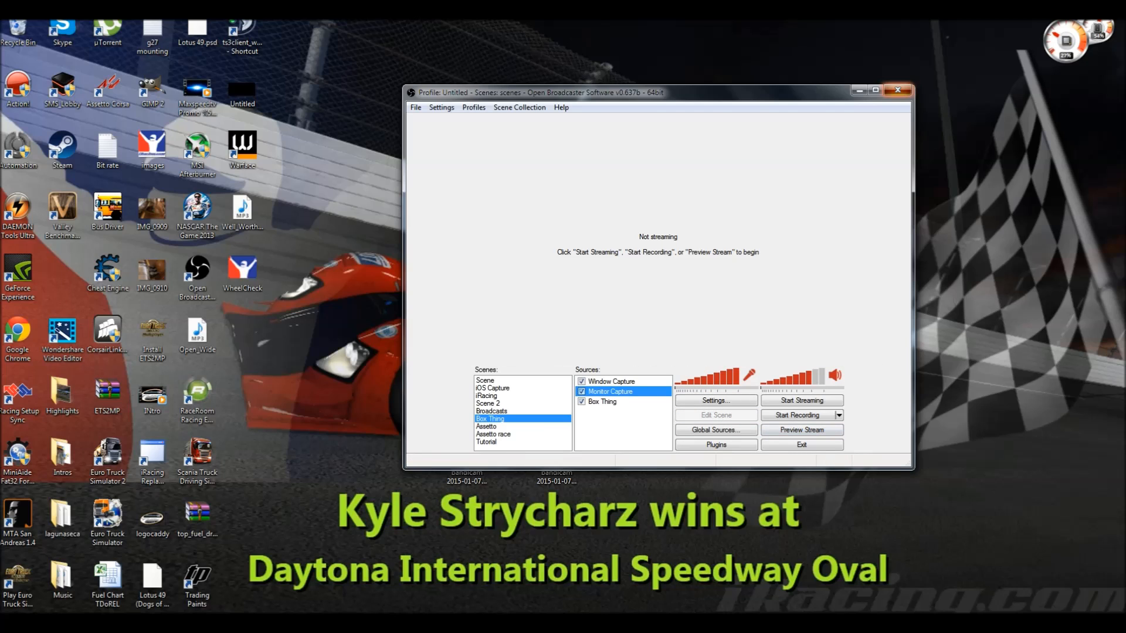